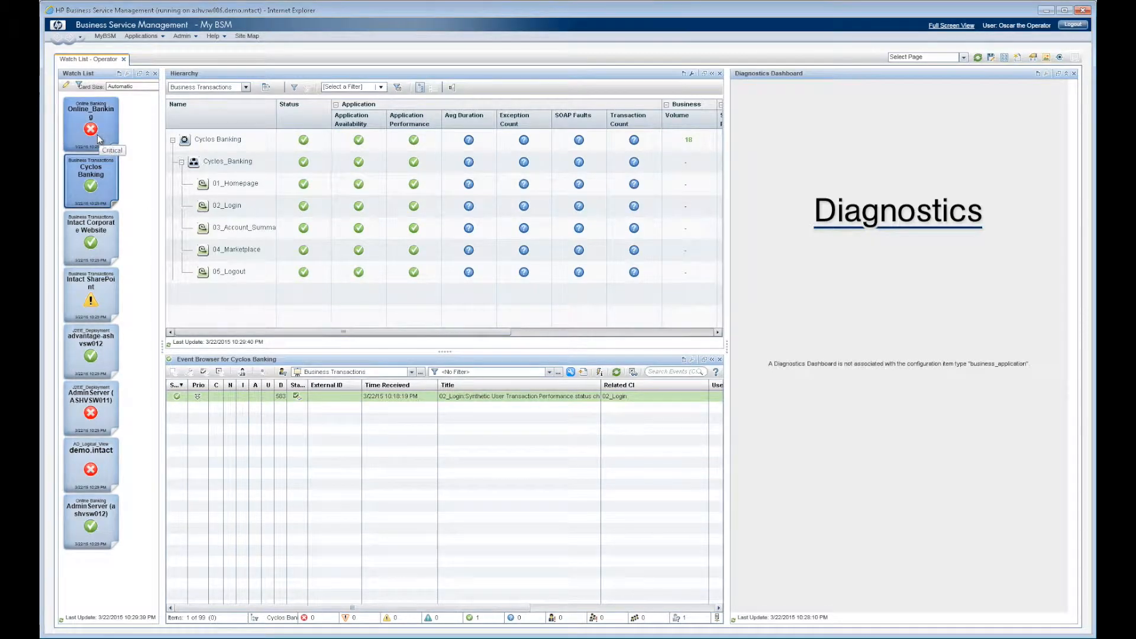
# Step: Select Online_Banking from the Watch List, apply the 'global: Show errors' filter and expand its node
pyautogui.click(90, 121)
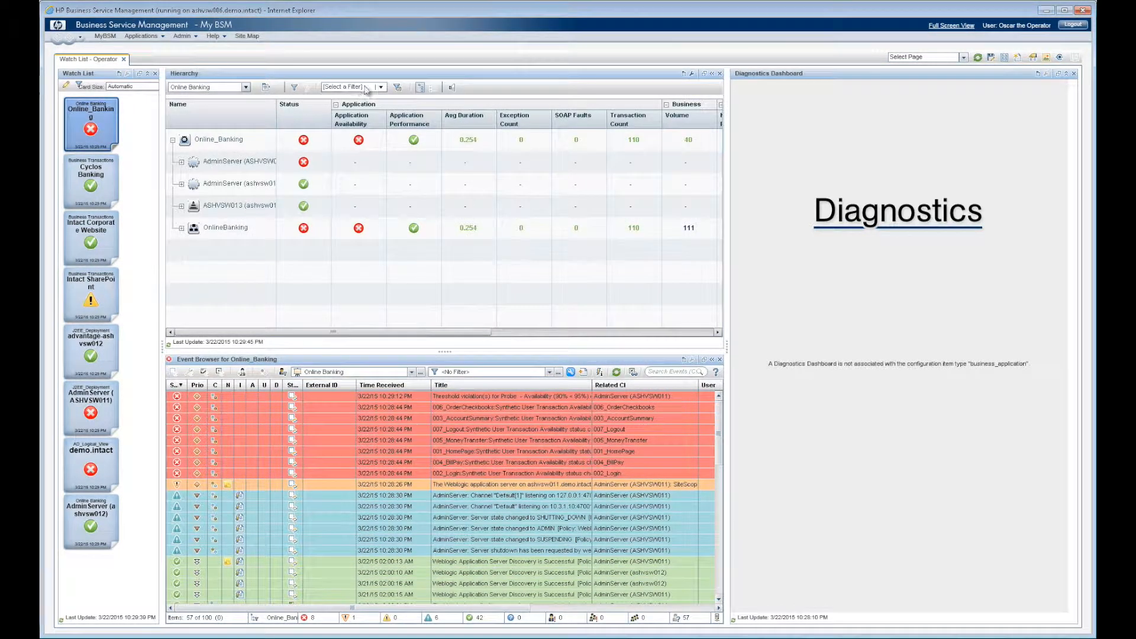
pyautogui.click(380, 87)
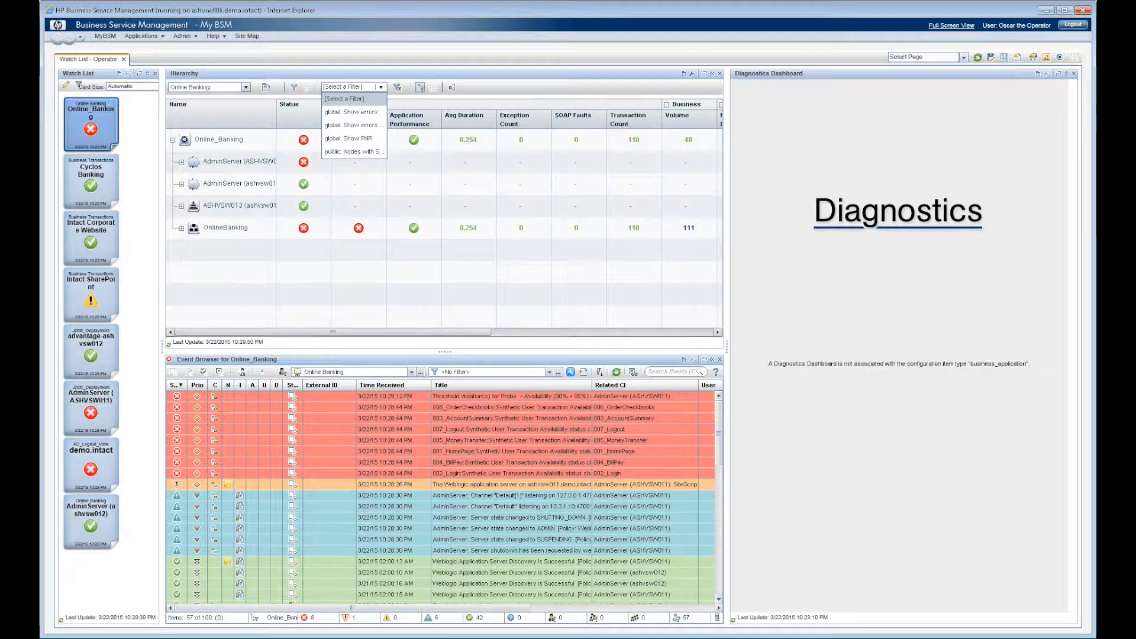
pyautogui.click(347, 111)
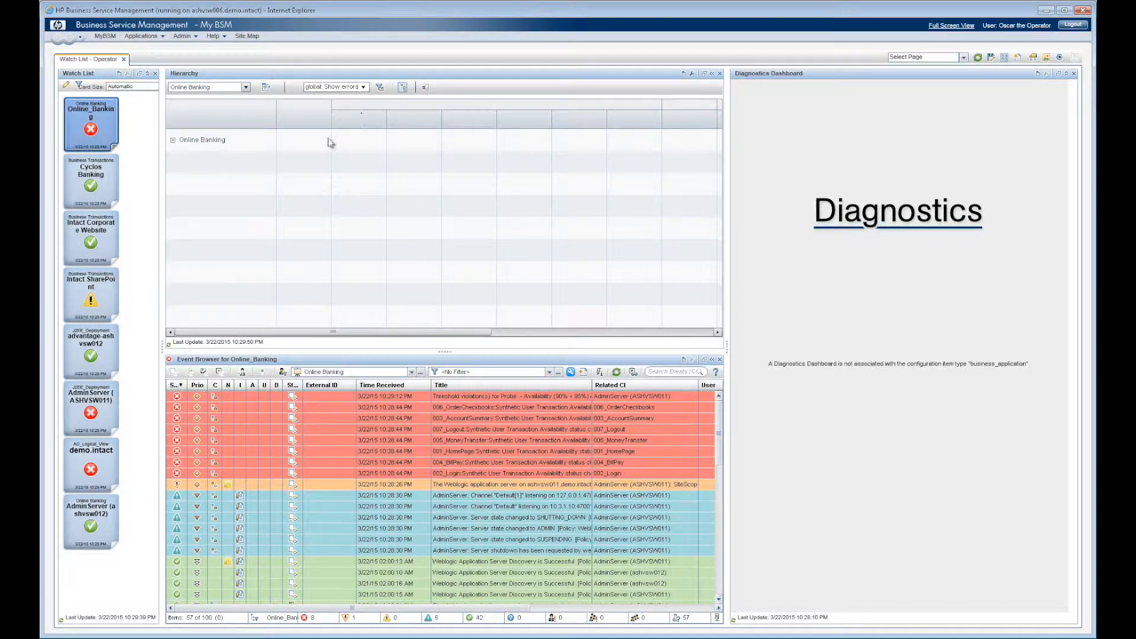
pyautogui.click(171, 139)
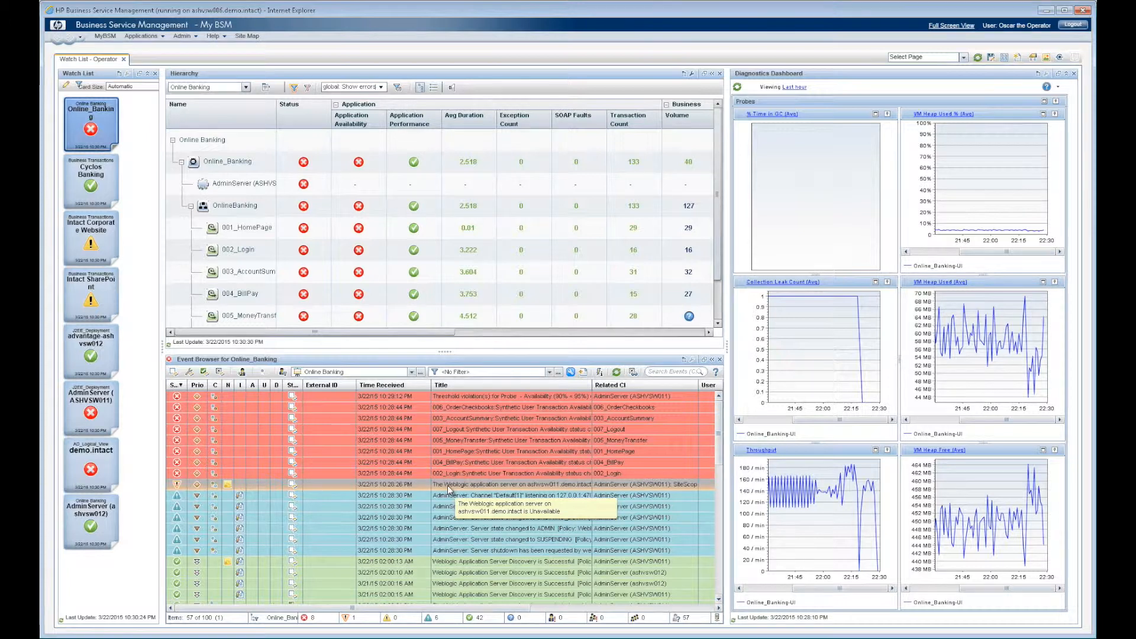
# Step: Transfer control of the WebLogic unavailable event to create IM10400, then run Collect WebLogic Logs
pyautogui.rightClick(450, 485)
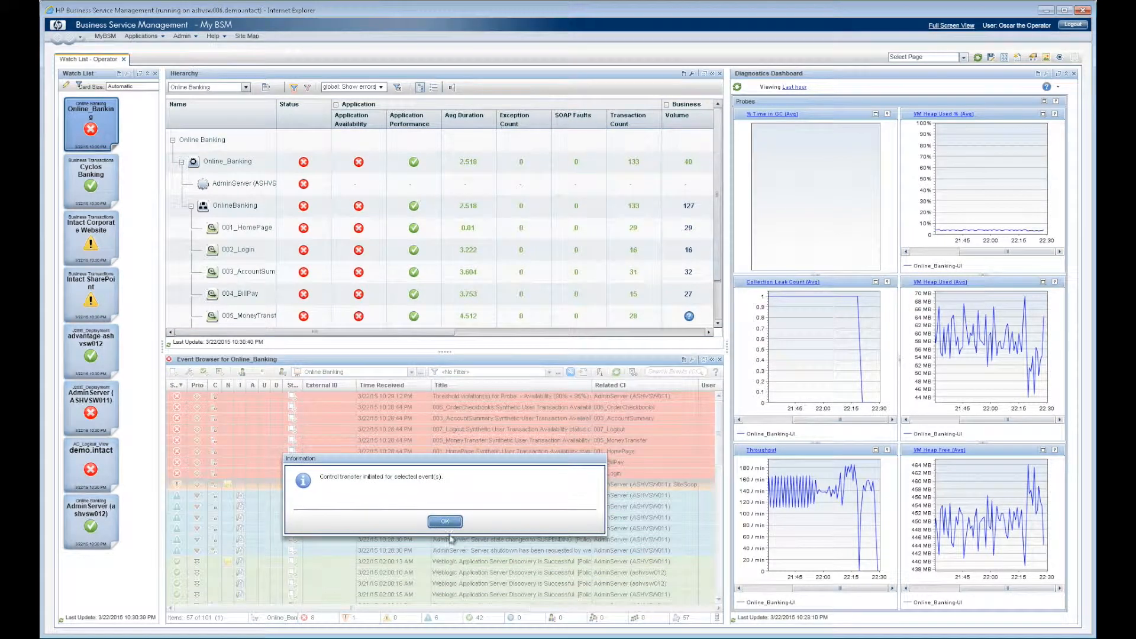
pyautogui.click(445, 521)
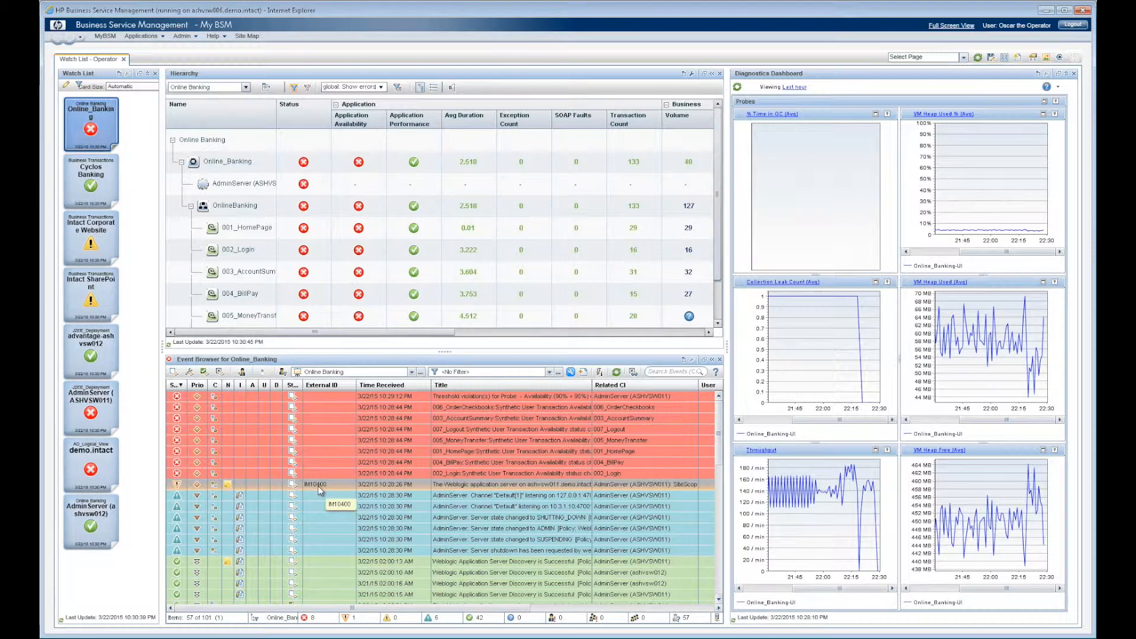
pyautogui.rightClick(318, 490)
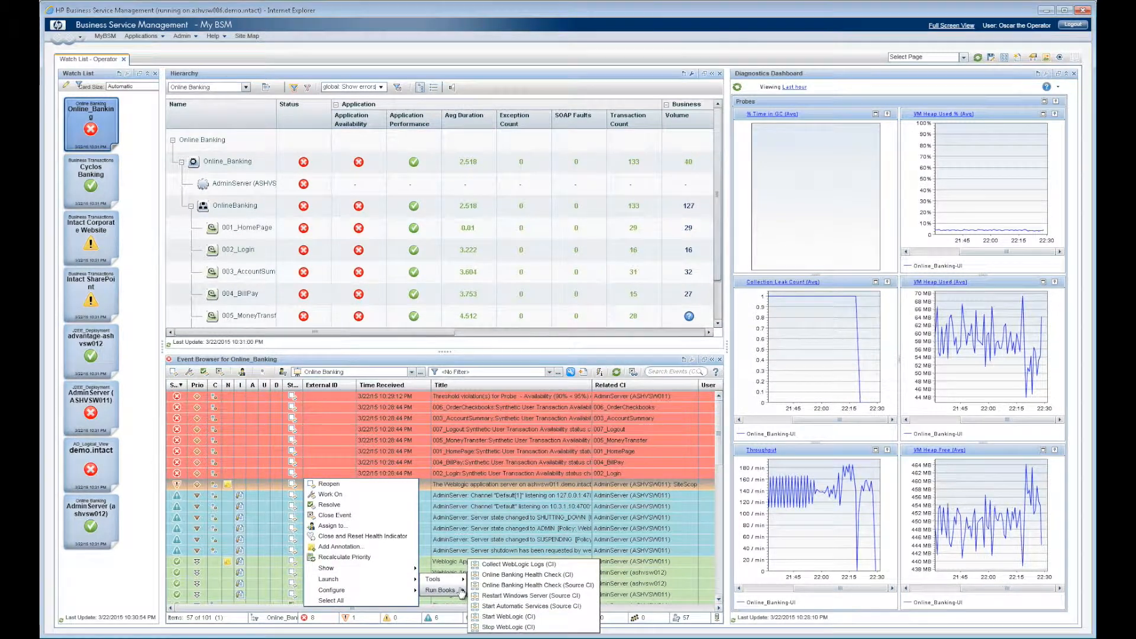
pyautogui.moveTo(510, 564)
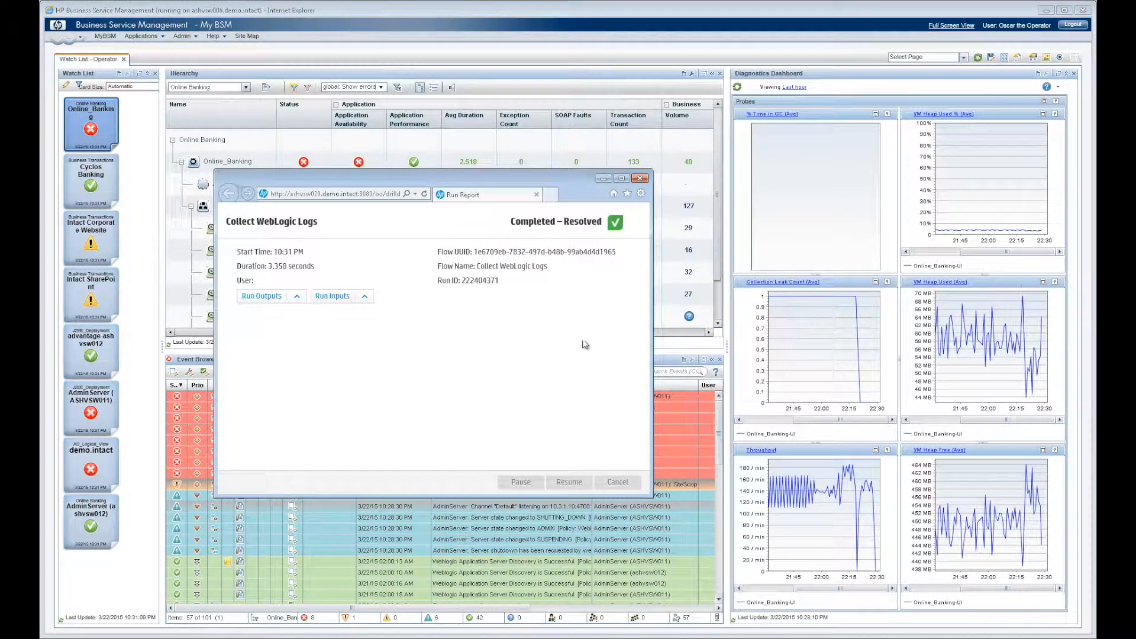
pyautogui.click(641, 177)
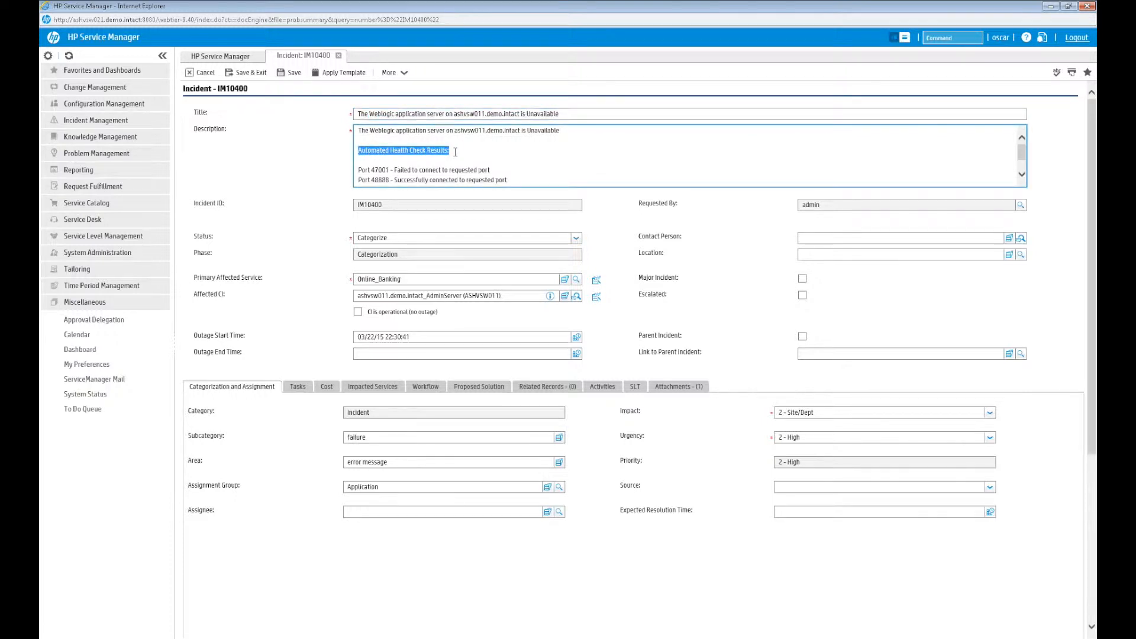
pyautogui.moveTo(470, 236)
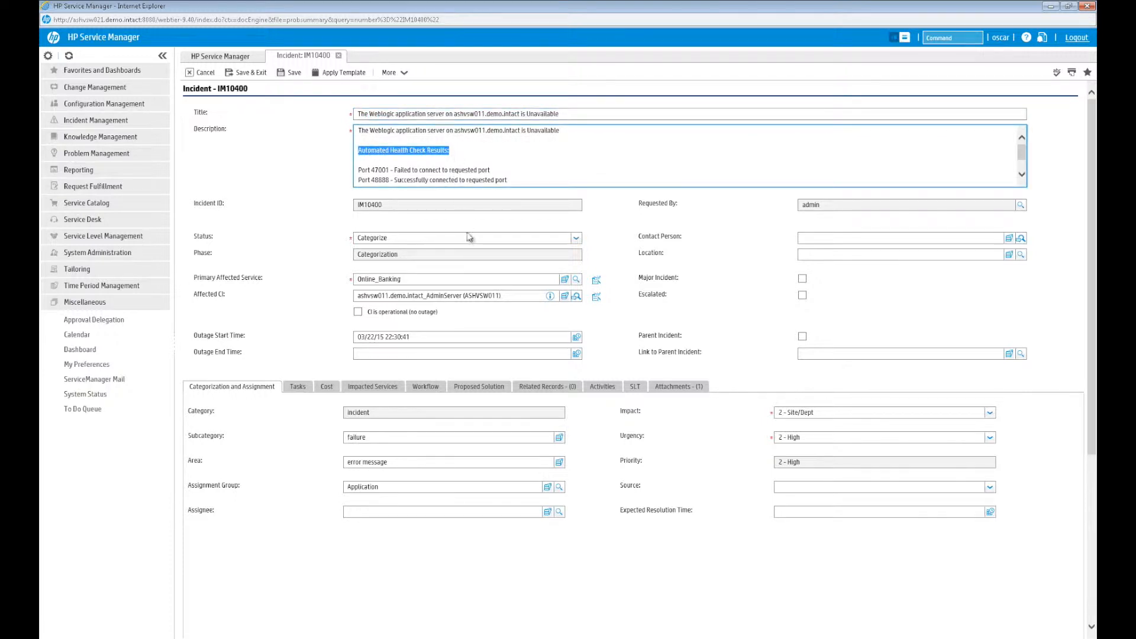
pyautogui.moveTo(596, 389)
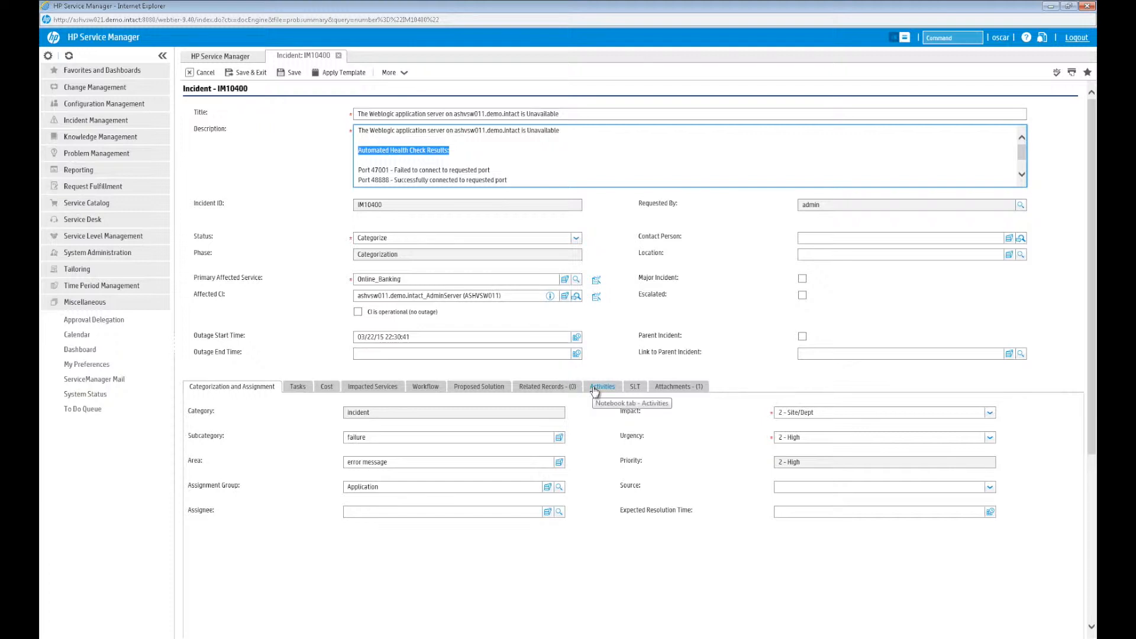
# Step: Scroll through IM10400's Journal Updates on Activities, then switch to its Attachments list
pyautogui.click(603, 387)
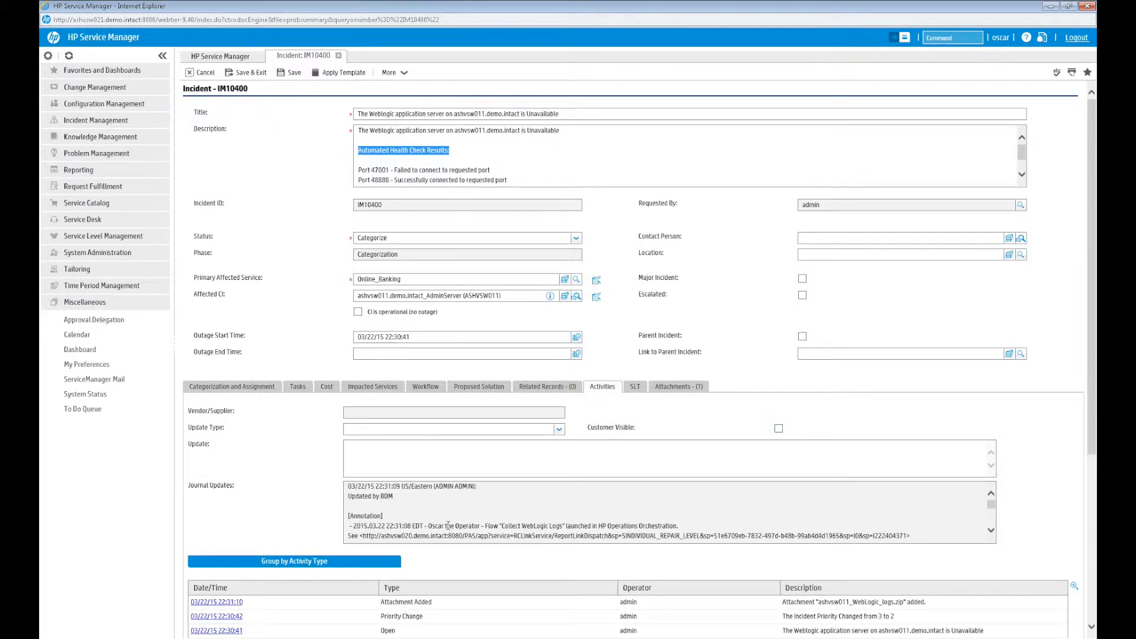
pyautogui.moveTo(446, 526); pyautogui.dragTo(599, 526)
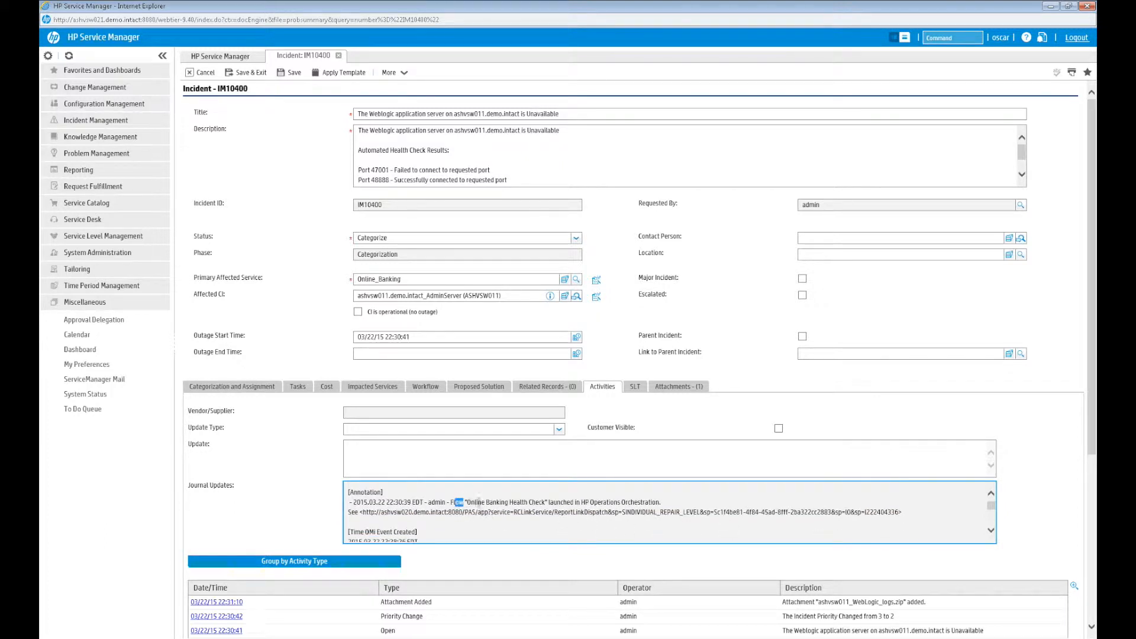
pyautogui.moveTo(452, 501); pyautogui.dragTo(583, 501)
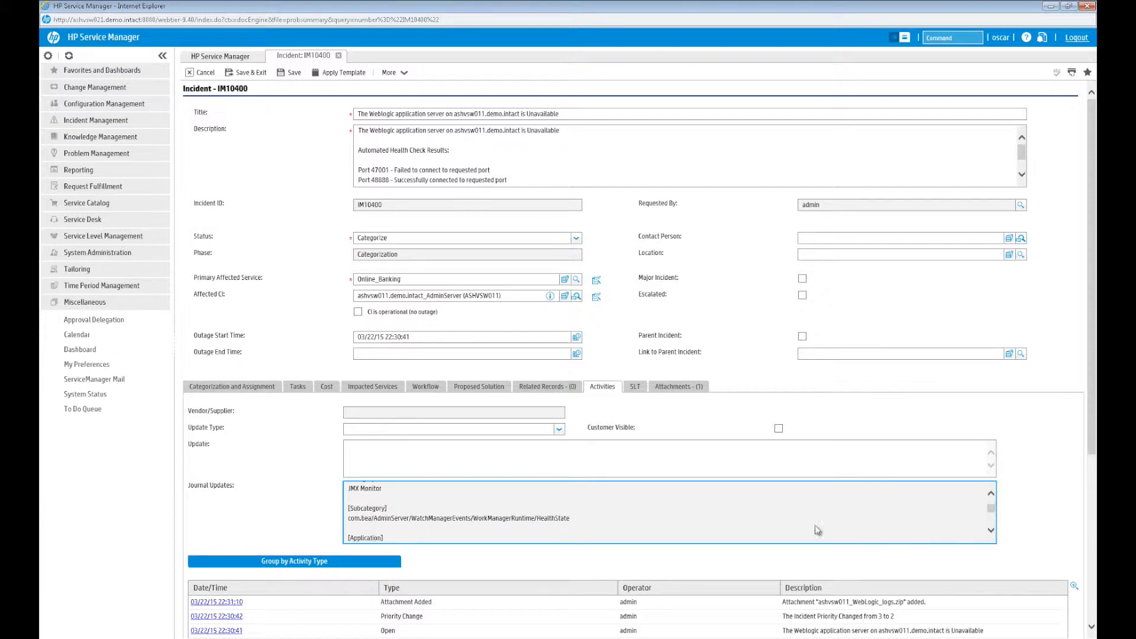
pyautogui.click(679, 386)
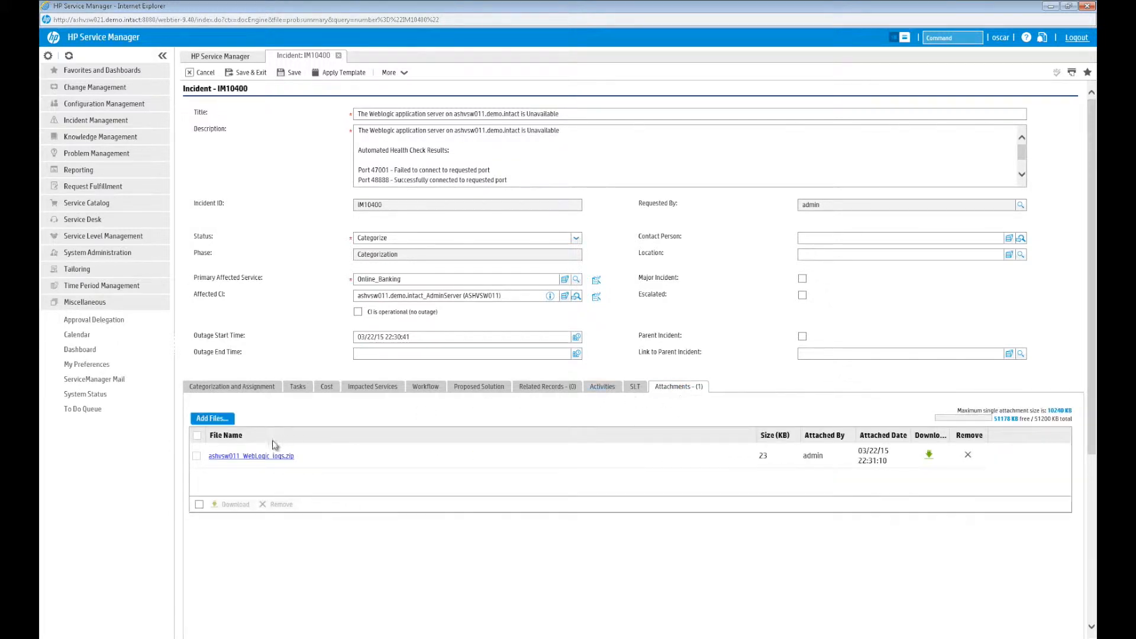
# Step: Open the WebLogic logs zip, then AdminServer.log, and scroll down to its error stack trace
pyautogui.click(250, 456)
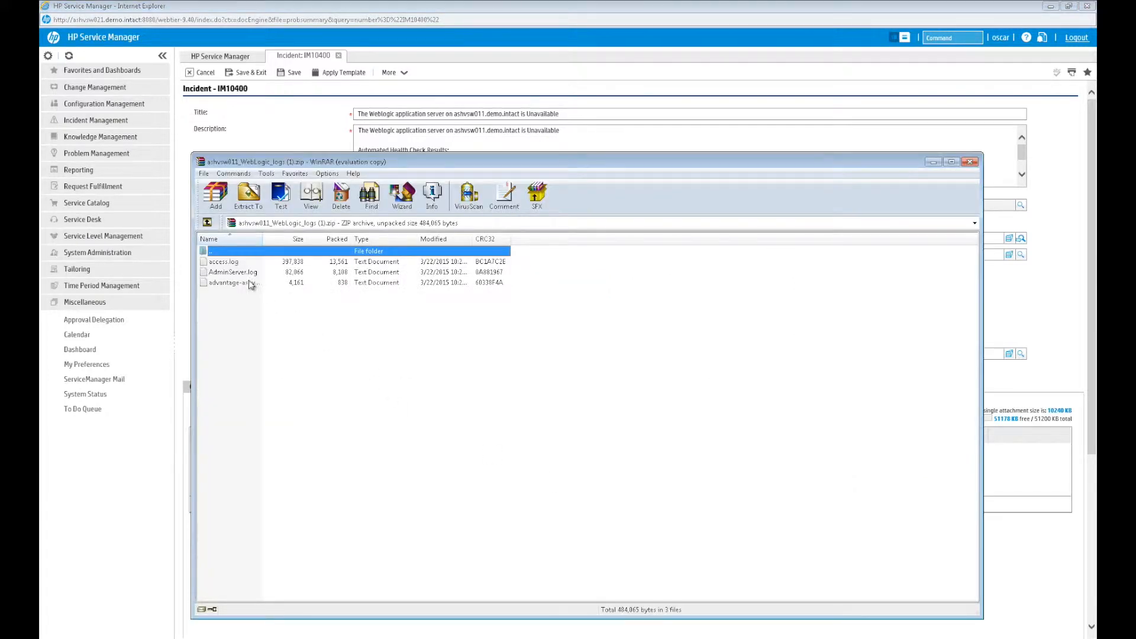
pyautogui.doubleClick(231, 272)
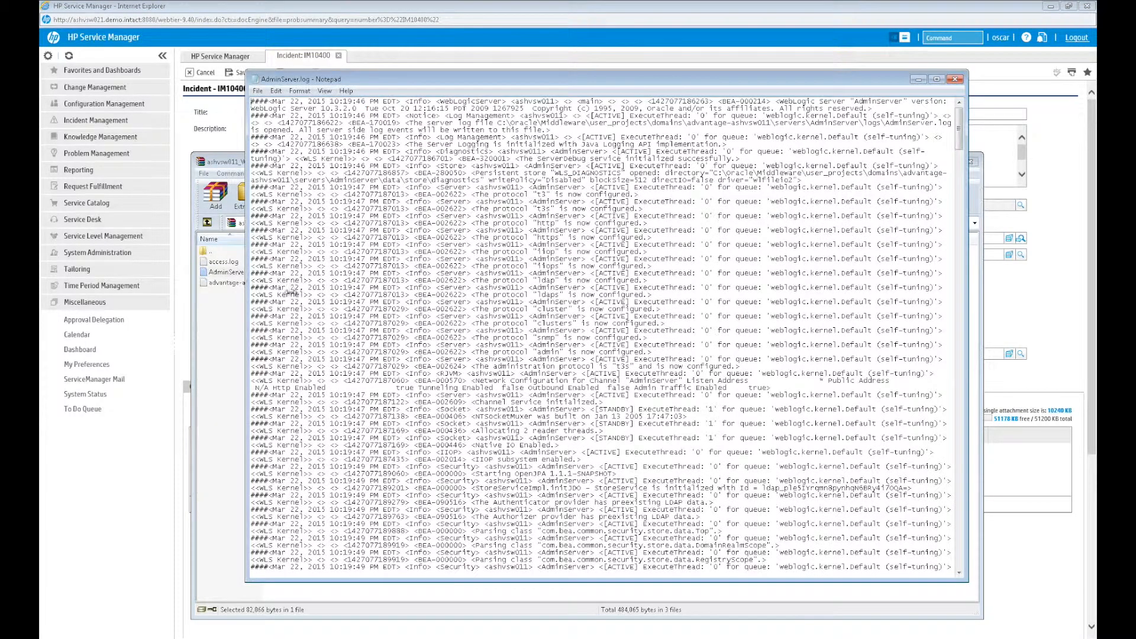
pyautogui.scroll(-3)
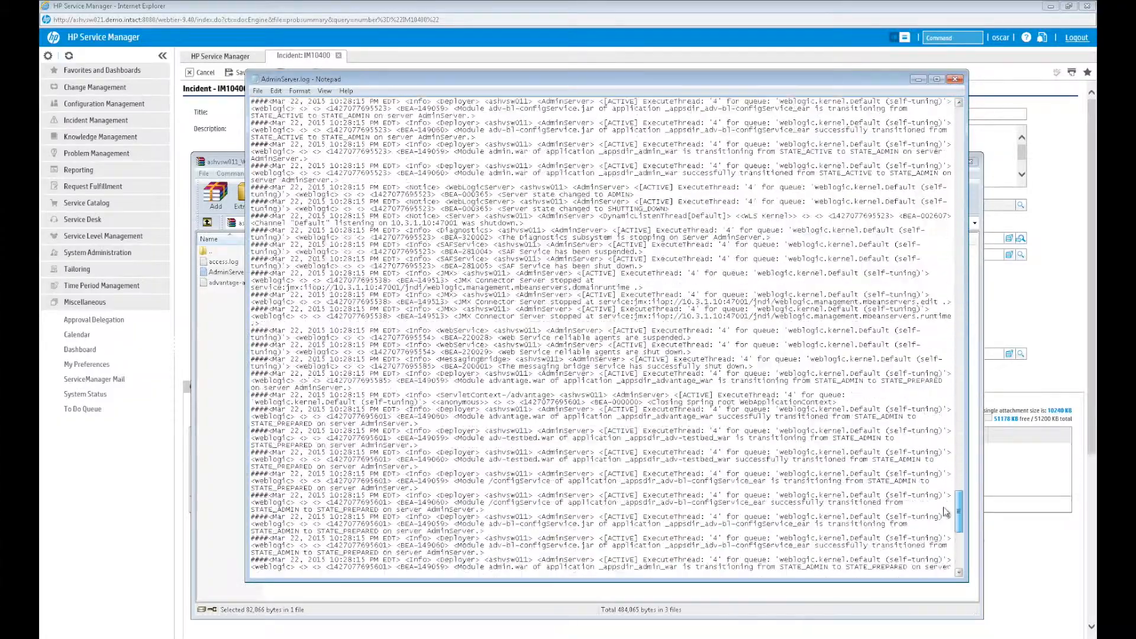
pyautogui.scroll(-3)
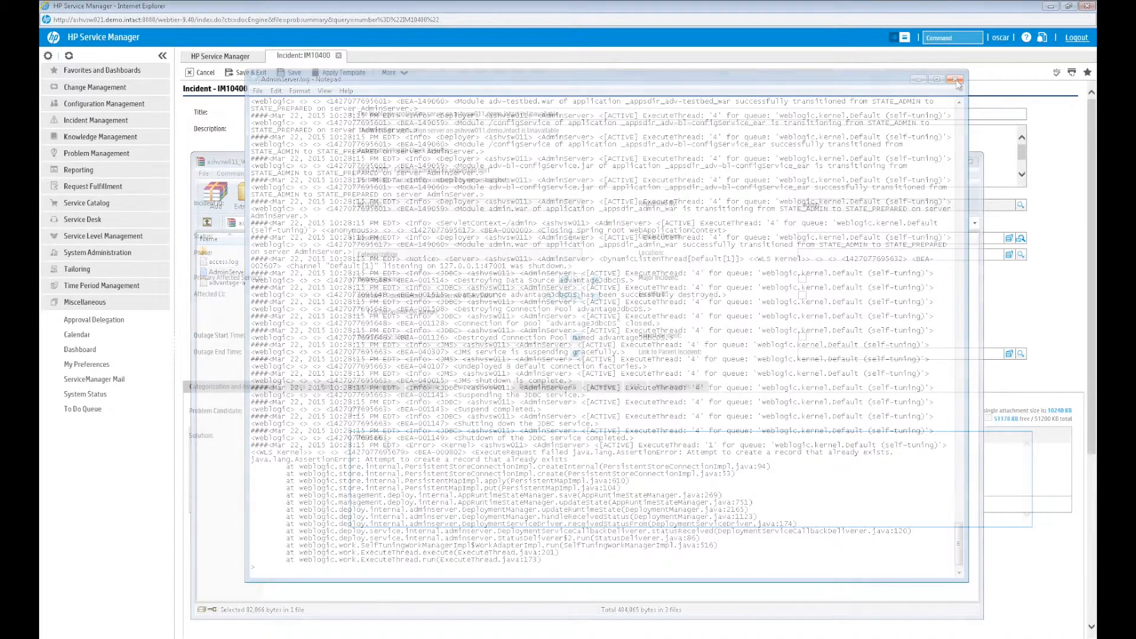
pyautogui.click(955, 79)
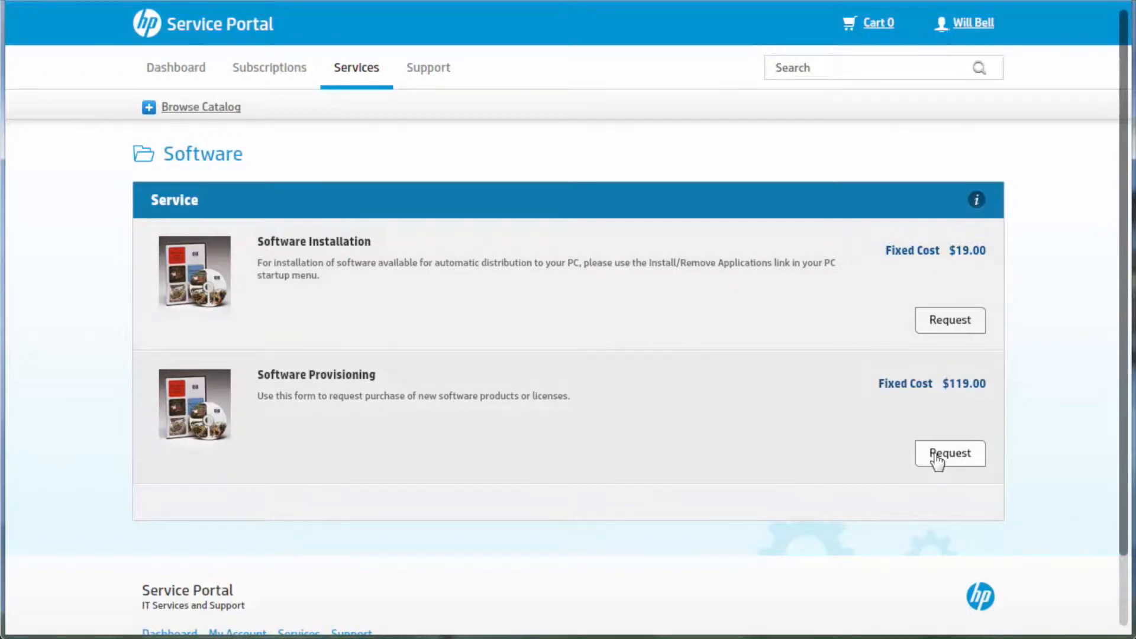
# Step: Request Software Provisioning with description 'MSOffice 2013' and title 'New Laptop Setup' via Request Now
pyautogui.click(950, 454)
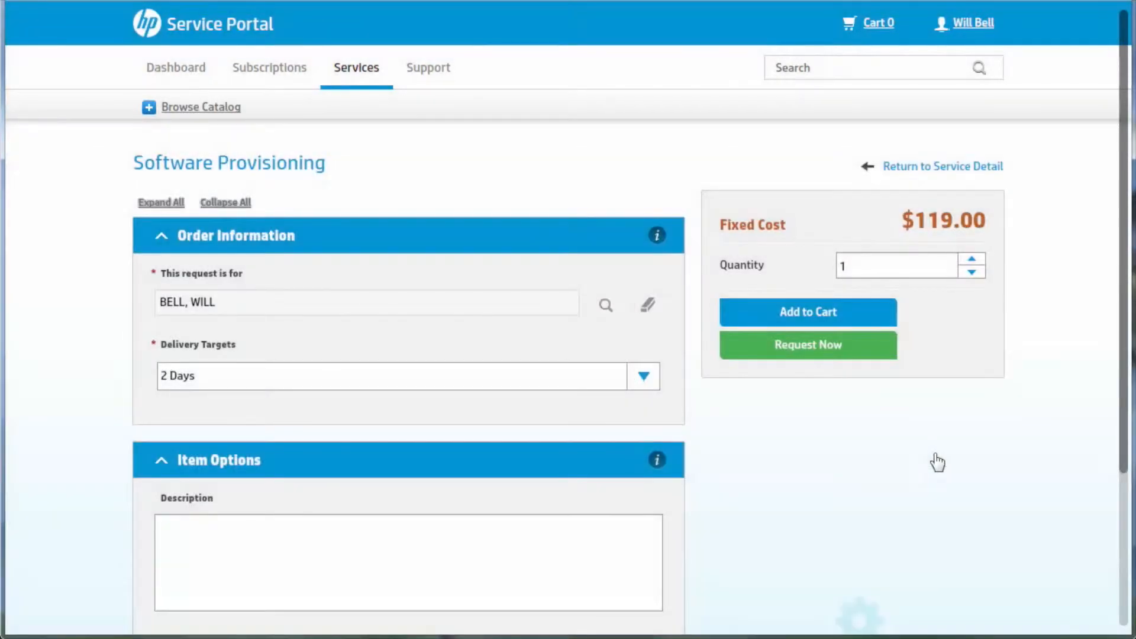
pyautogui.write('MSOffice 2013')
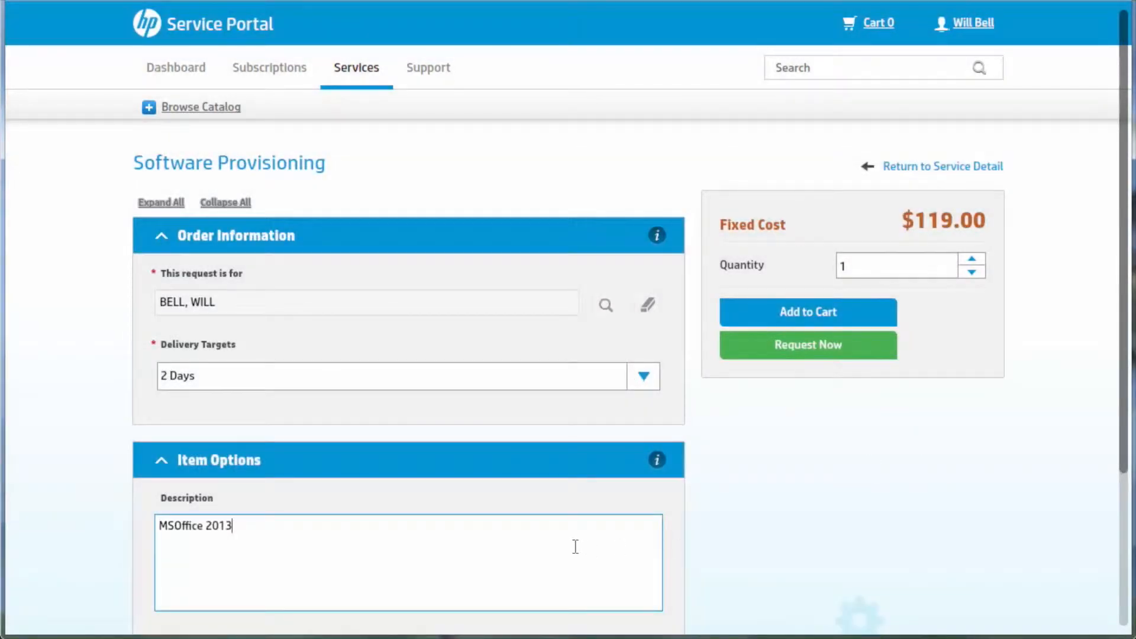
pyautogui.moveTo(811, 353)
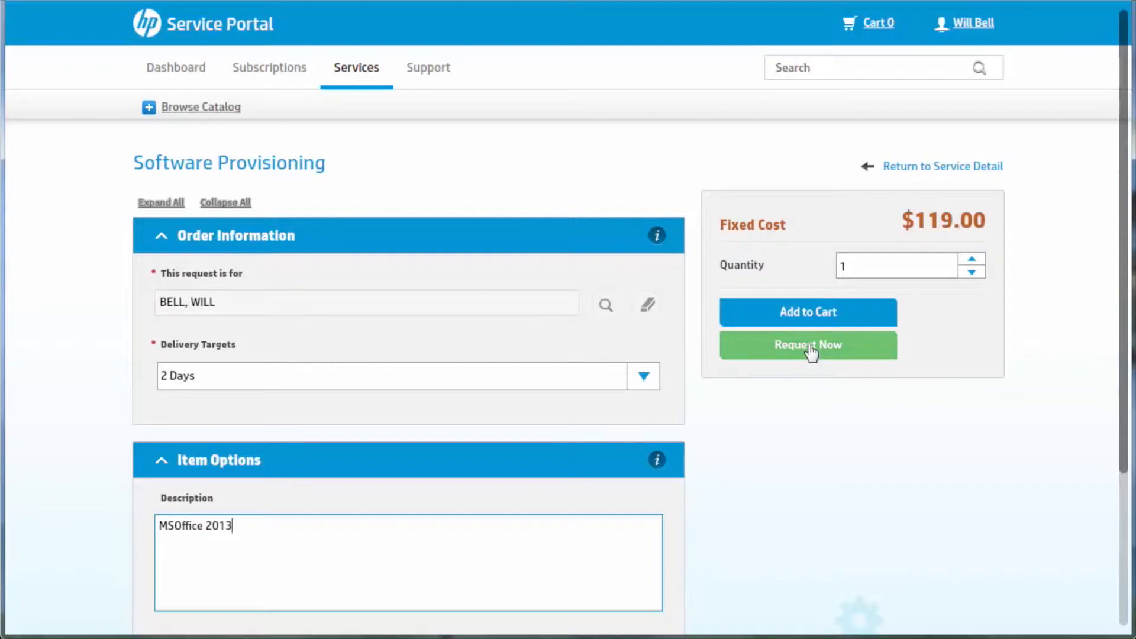
pyautogui.click(809, 345)
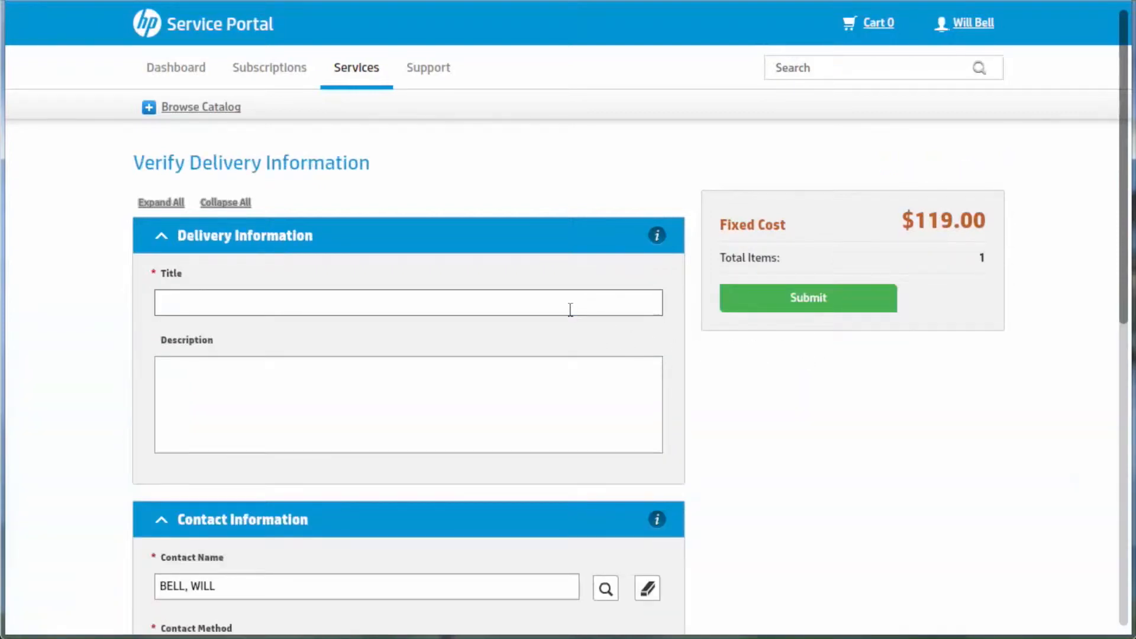
pyautogui.write('New Laptop Setup')
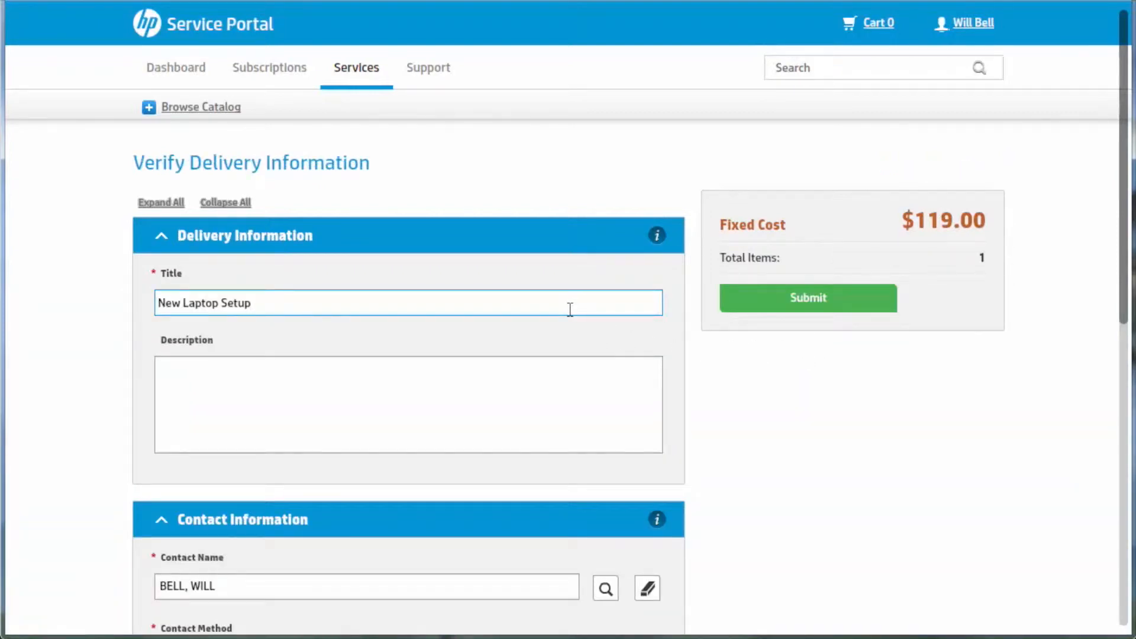
pyautogui.scroll(-3)
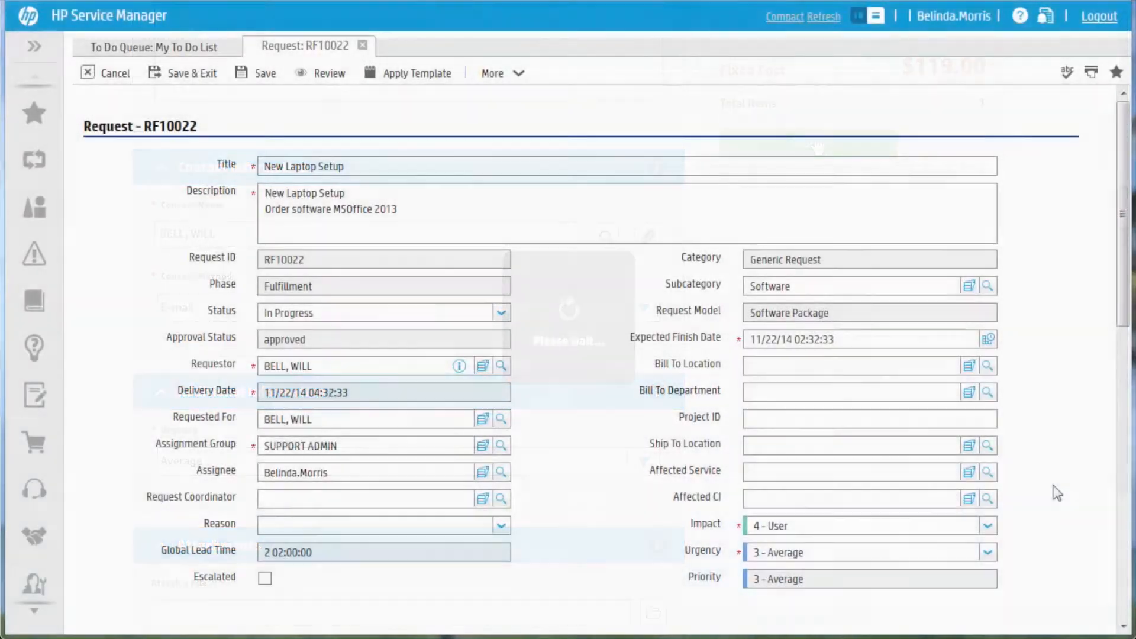
# Step: Scroll down request RF10022 and show its Tasks Plan with Order Software and Deploy Software
pyautogui.scroll(-3)
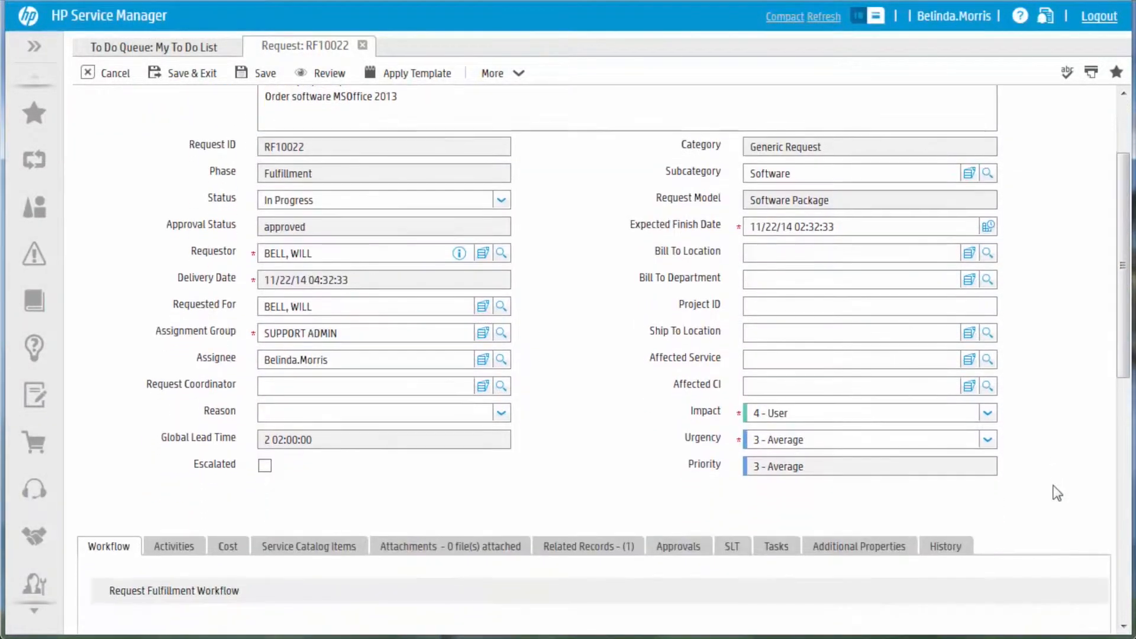
pyautogui.scroll(-3)
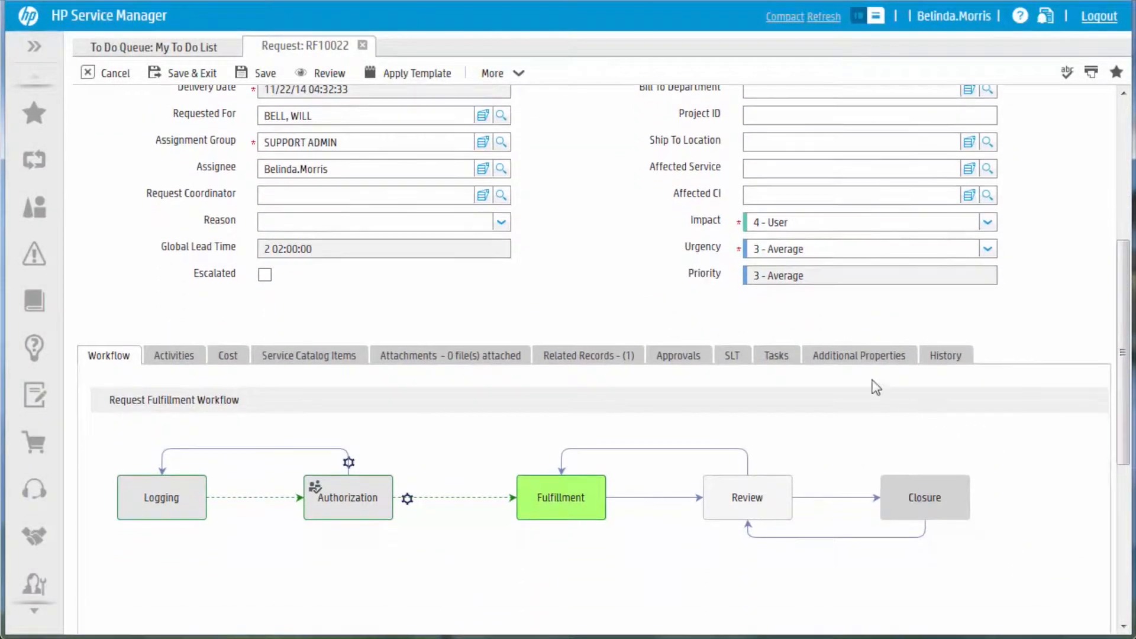
pyautogui.click(777, 355)
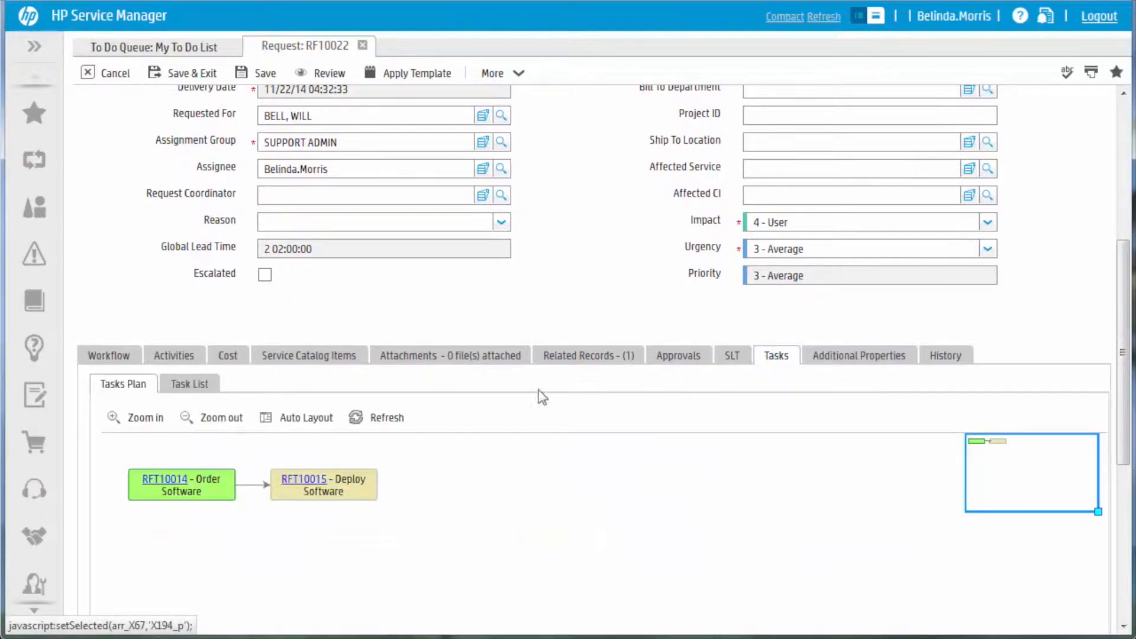
pyautogui.moveTo(157, 483)
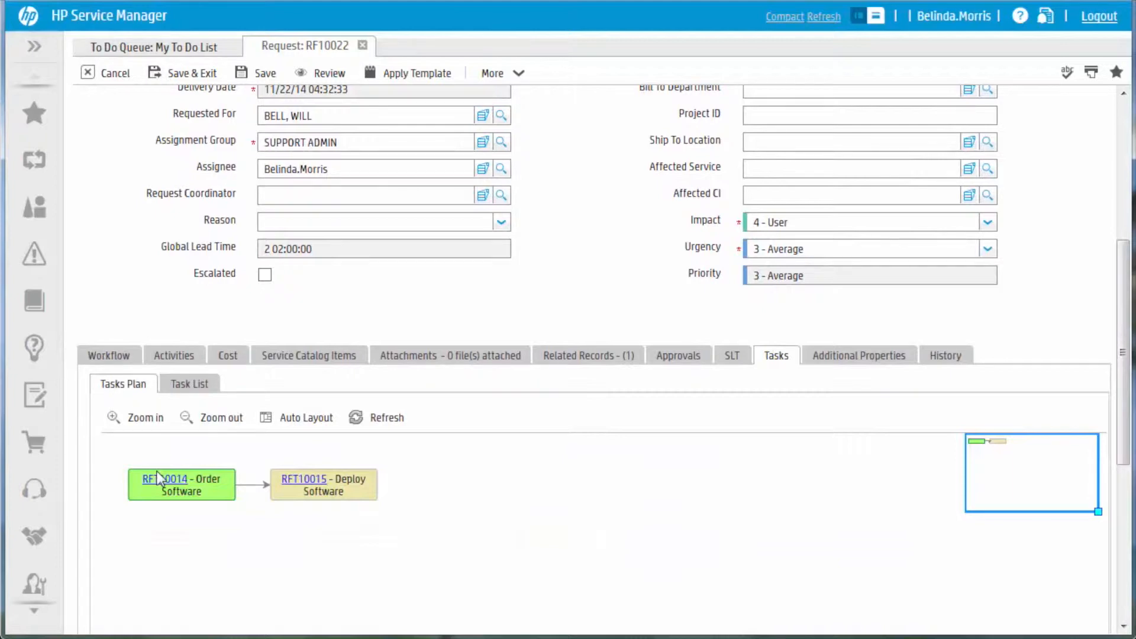
pyautogui.moveTo(171, 486)
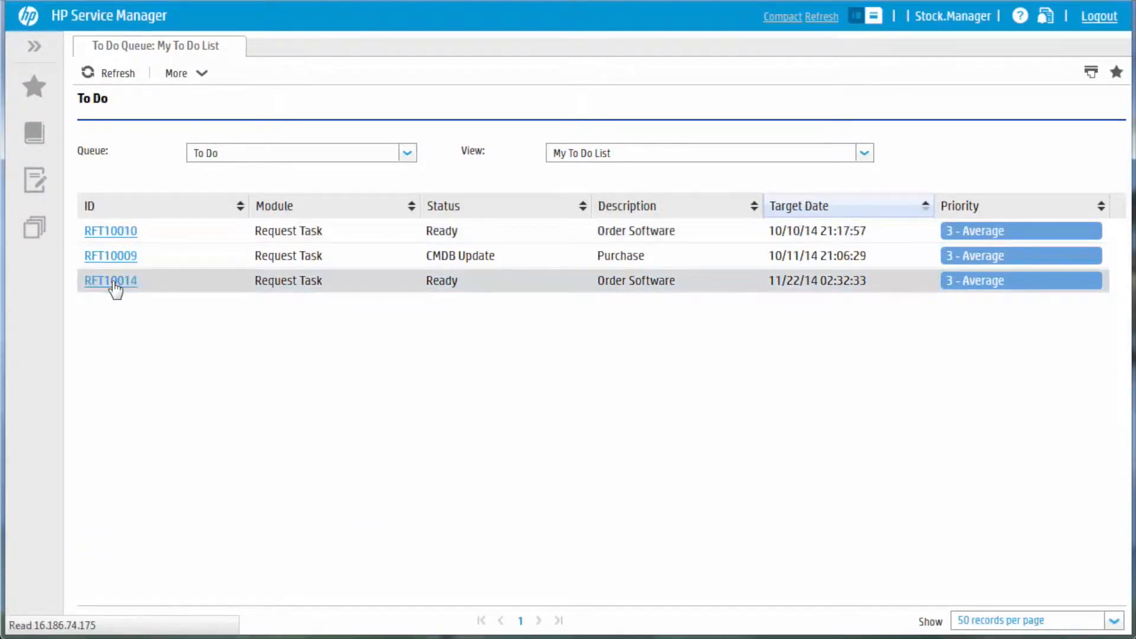
# Step: From task RFT10014, update the CMDB and confirm submitting CI Office001 to it
pyautogui.click(110, 281)
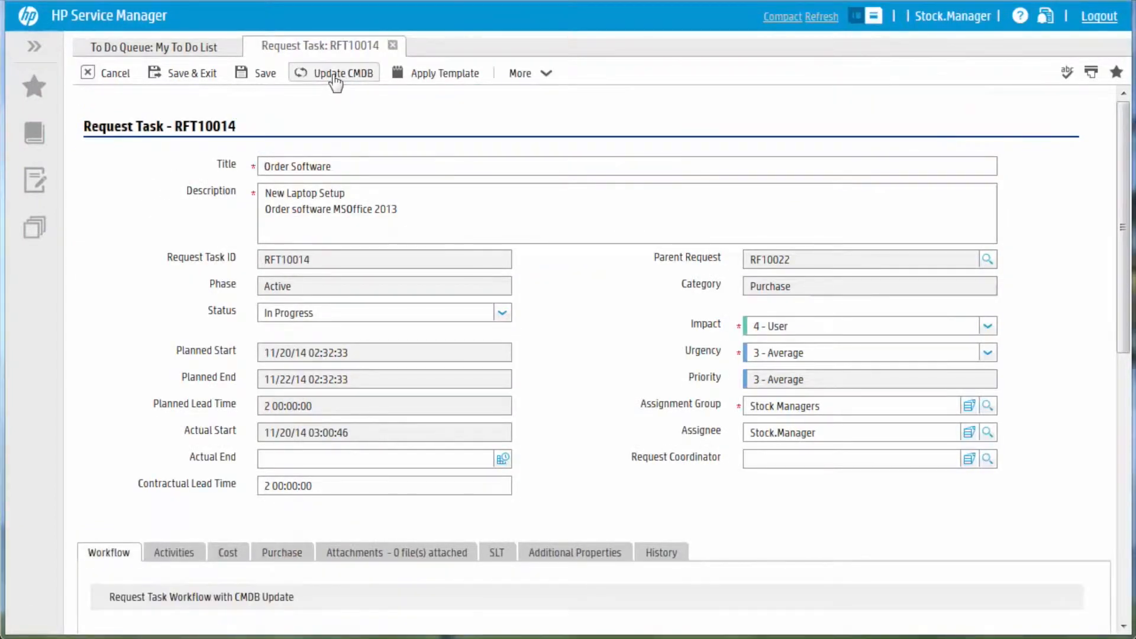
pyautogui.click(334, 73)
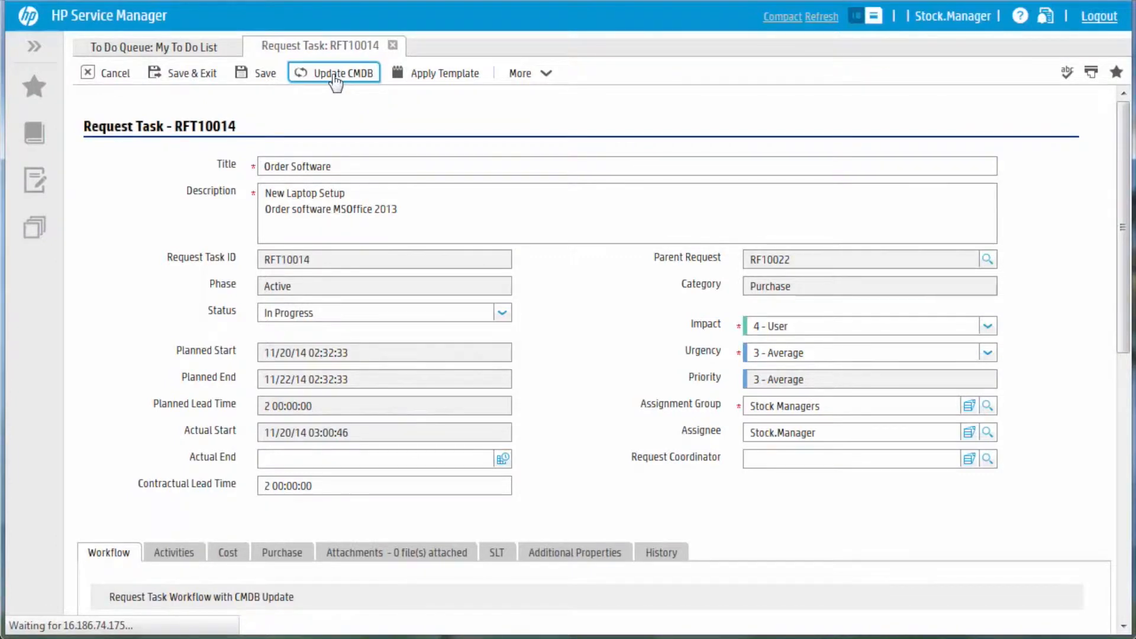
pyautogui.click(333, 73)
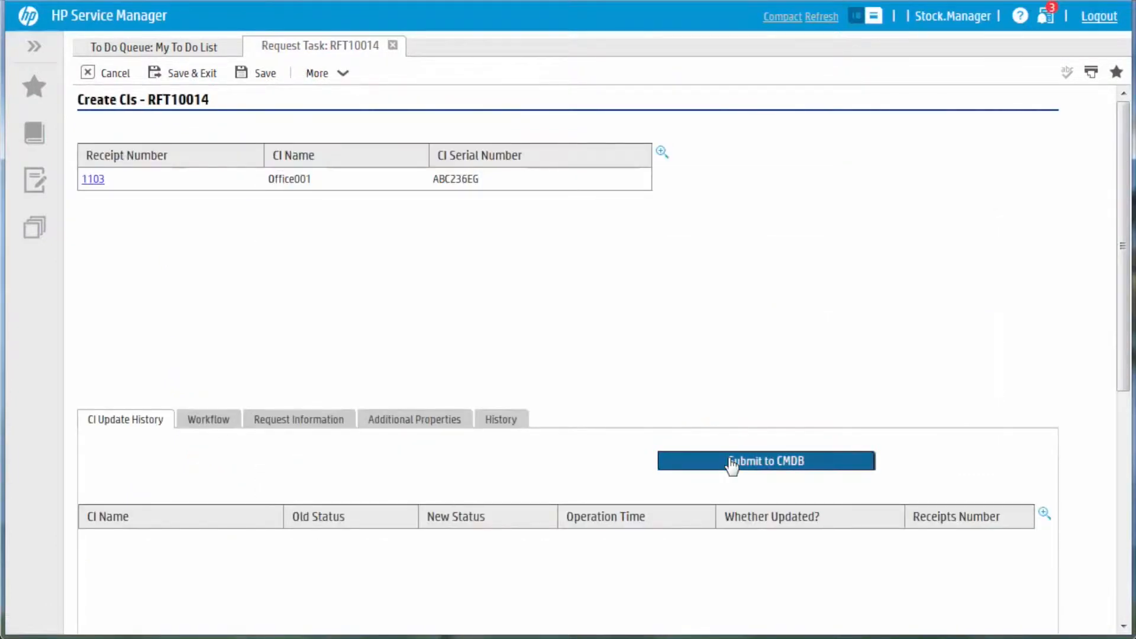
pyautogui.click(736, 460)
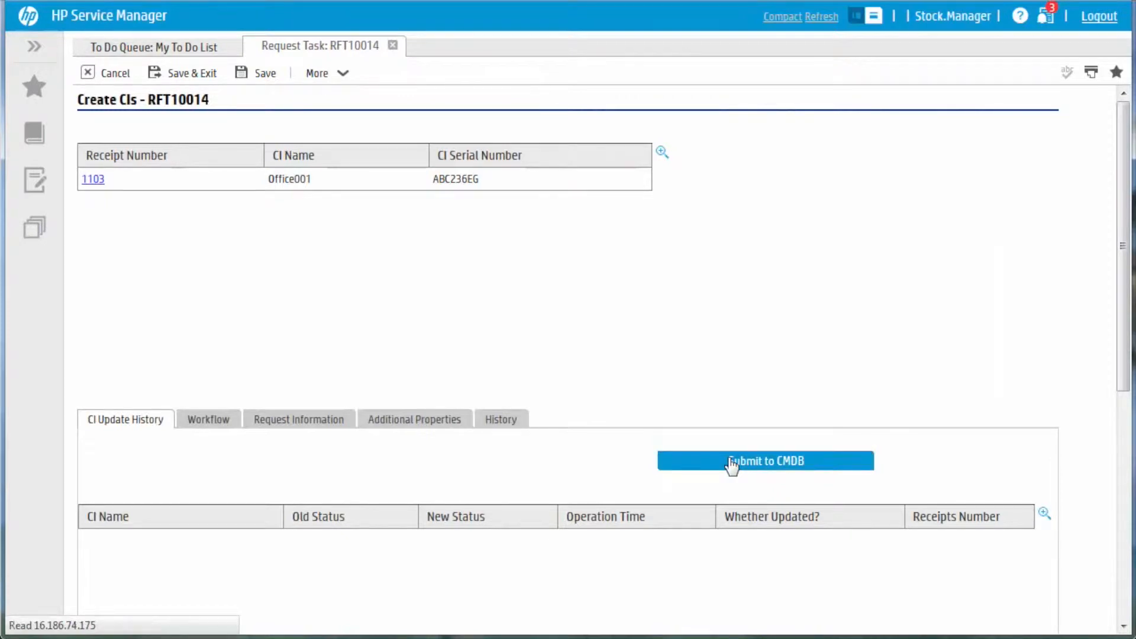
pyautogui.click(767, 461)
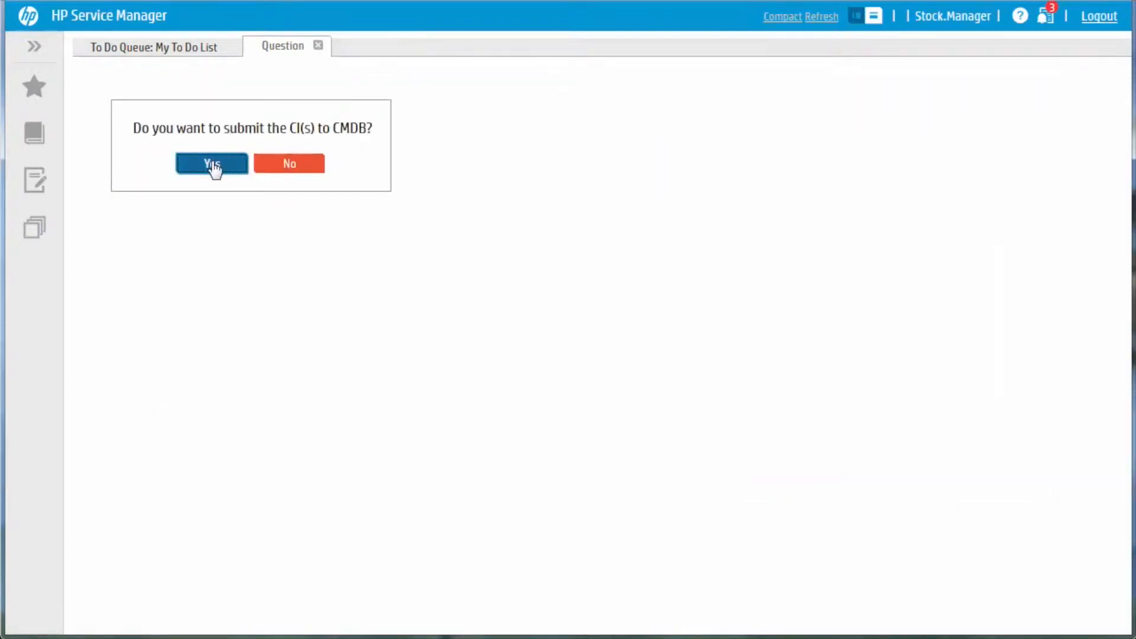
pyautogui.click(211, 163)
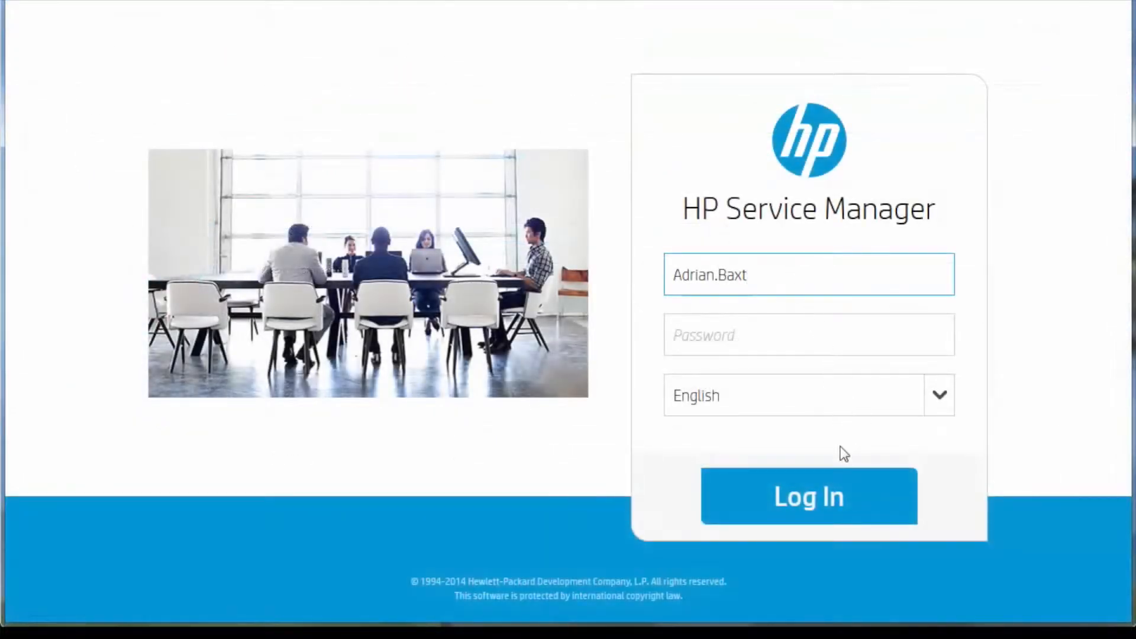
# Step: Log in to Service Manager and open Deploy Software task RFT10015 from the To Do list
pyautogui.click(822, 496)
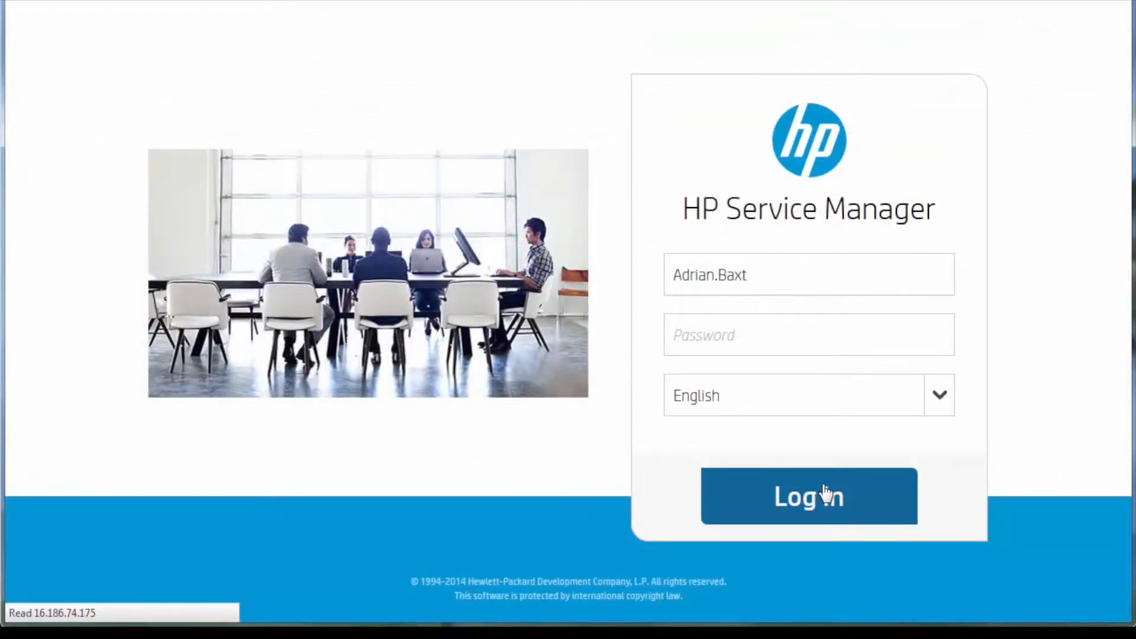
pyautogui.click(809, 496)
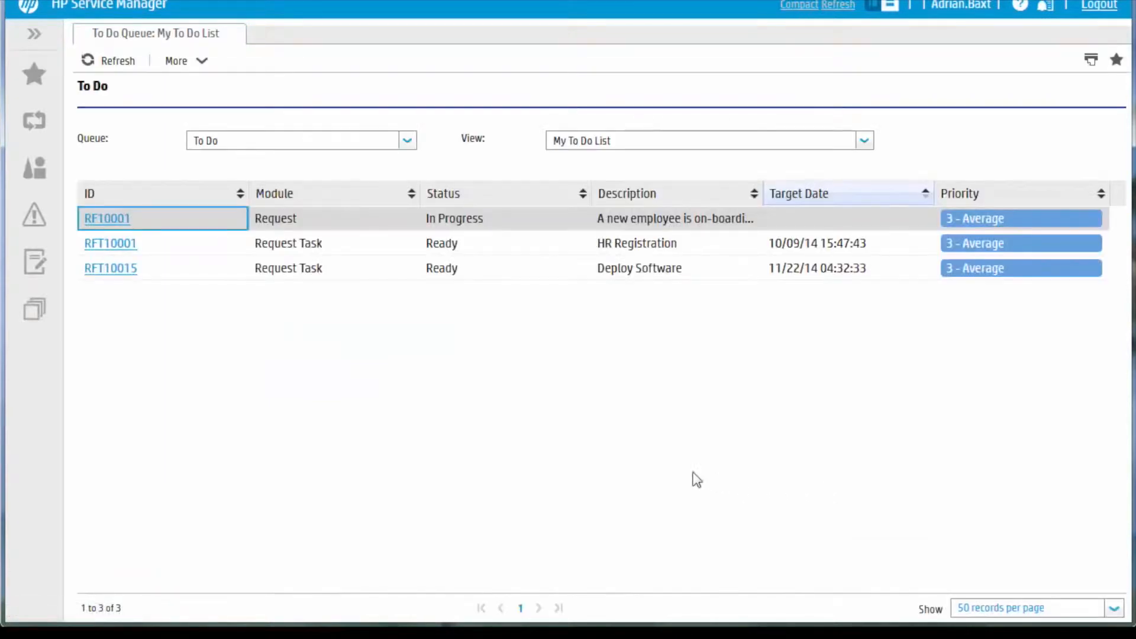
pyautogui.moveTo(111, 269)
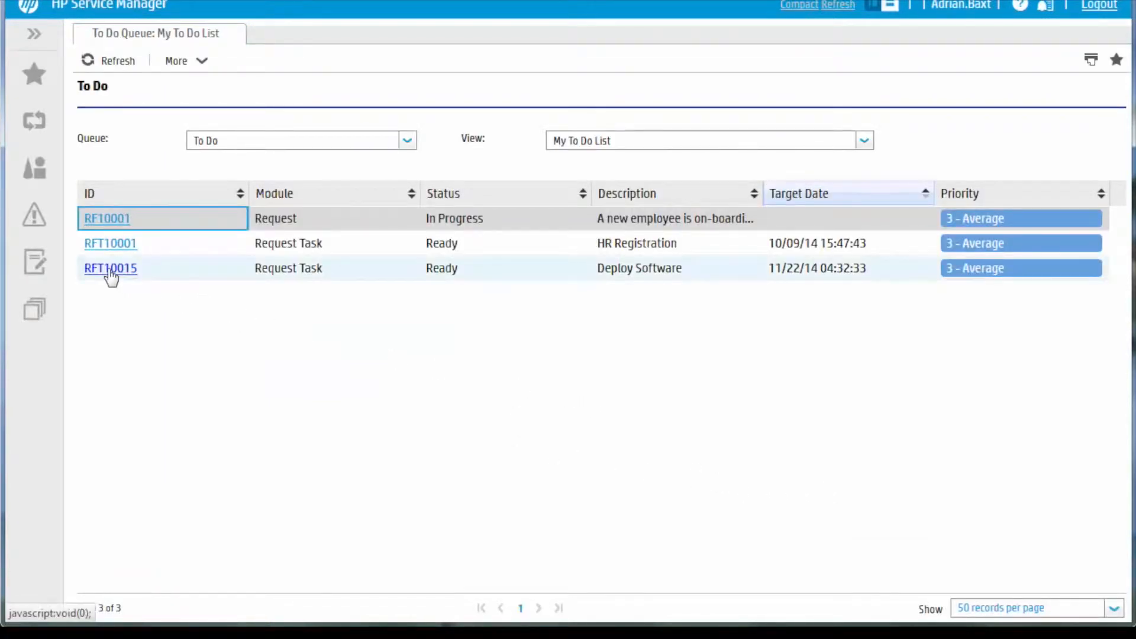
pyautogui.click(111, 268)
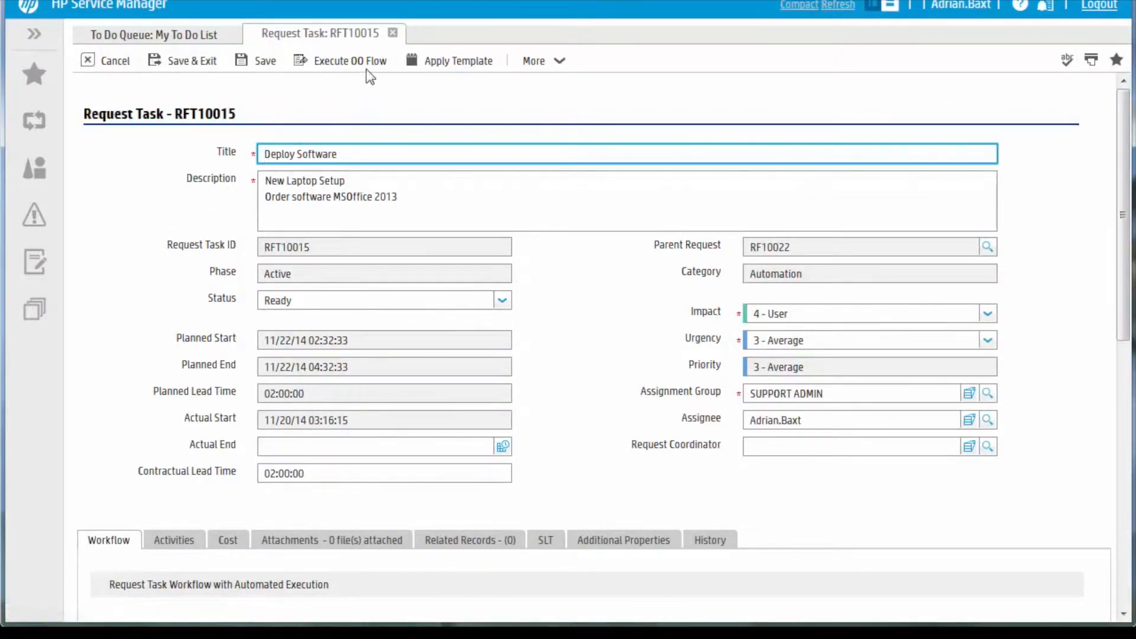
pyautogui.moveTo(367, 71)
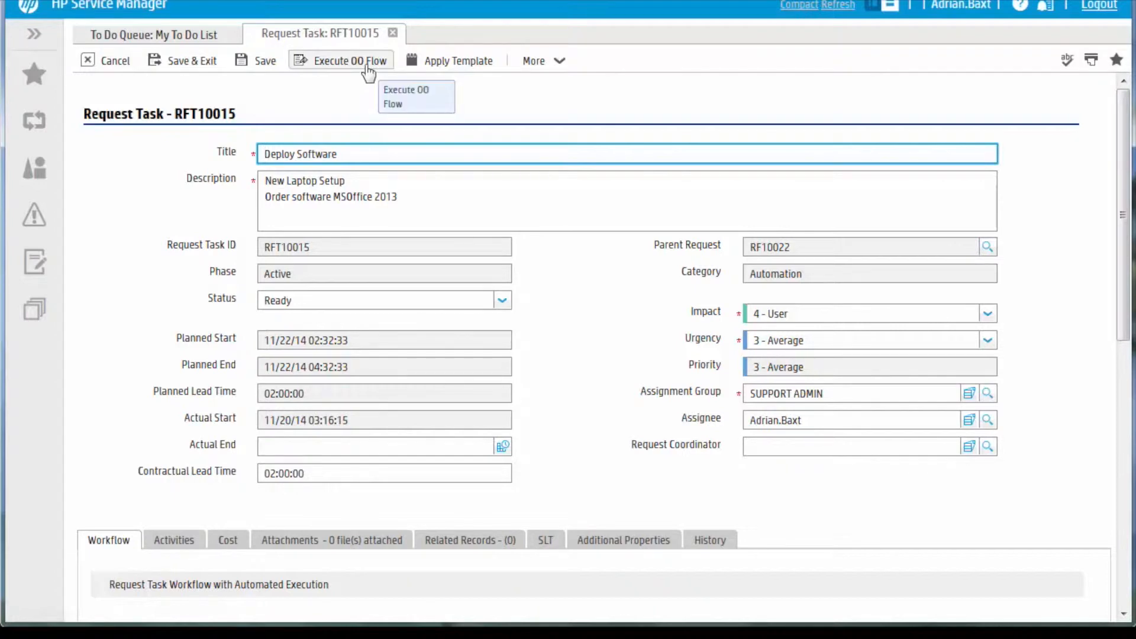
# Step: Execute the OO flow for RFT10015 and confirm its configuration, putting the task In Progress
pyautogui.click(348, 61)
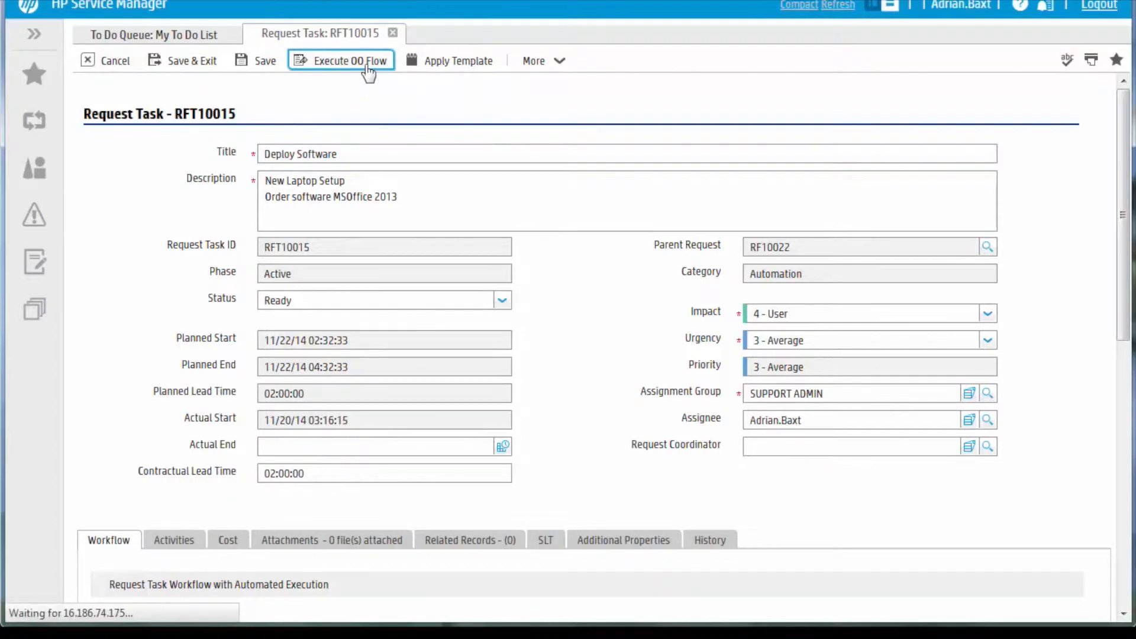
pyautogui.click(349, 61)
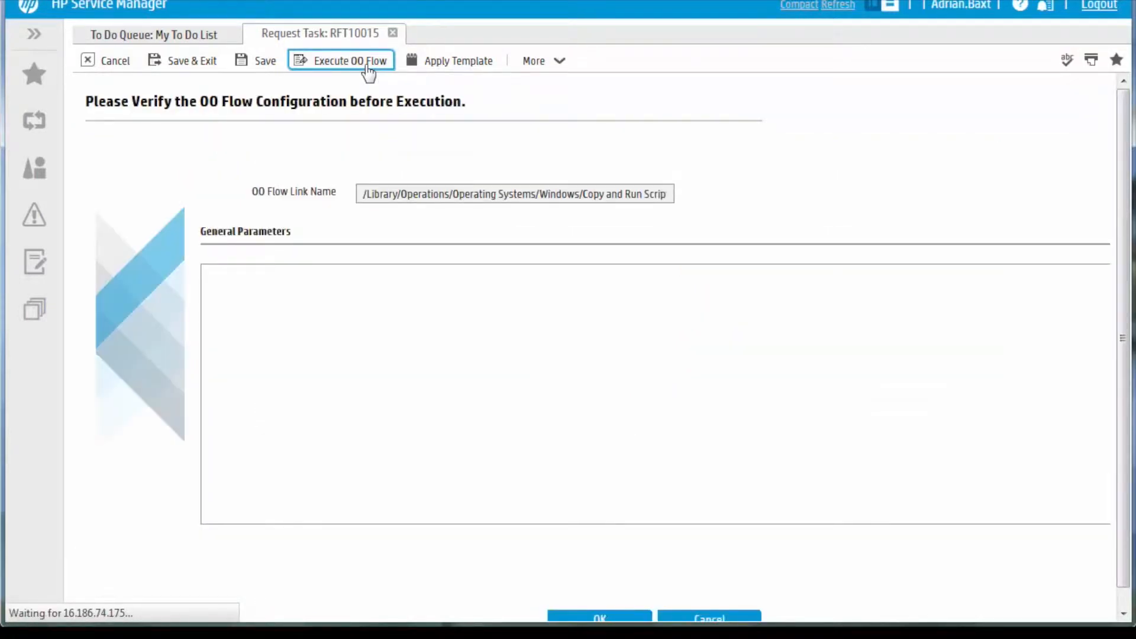
pyautogui.click(351, 61)
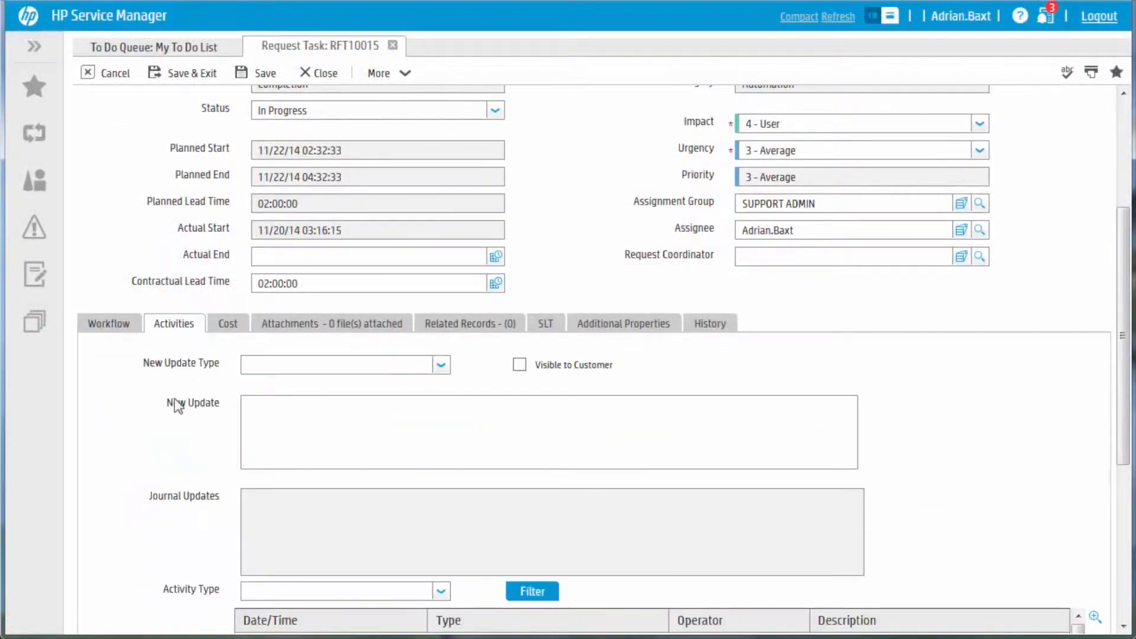
pyautogui.scroll(-3)
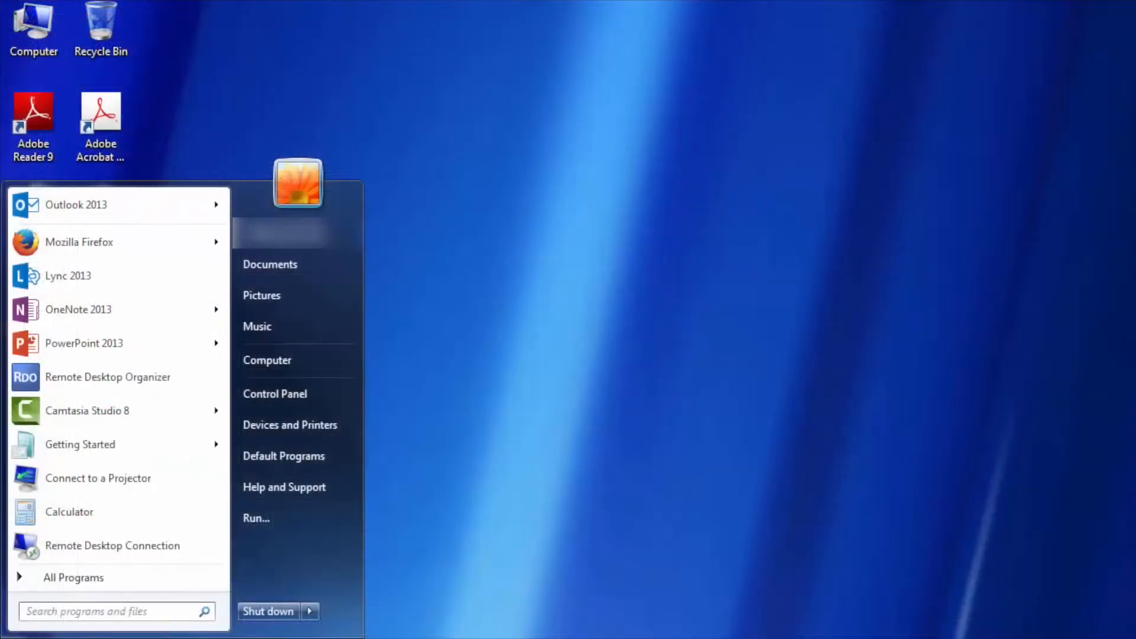
# Step: Browse All Programs in the Start menu and scroll through the program folders
pyautogui.click(73, 578)
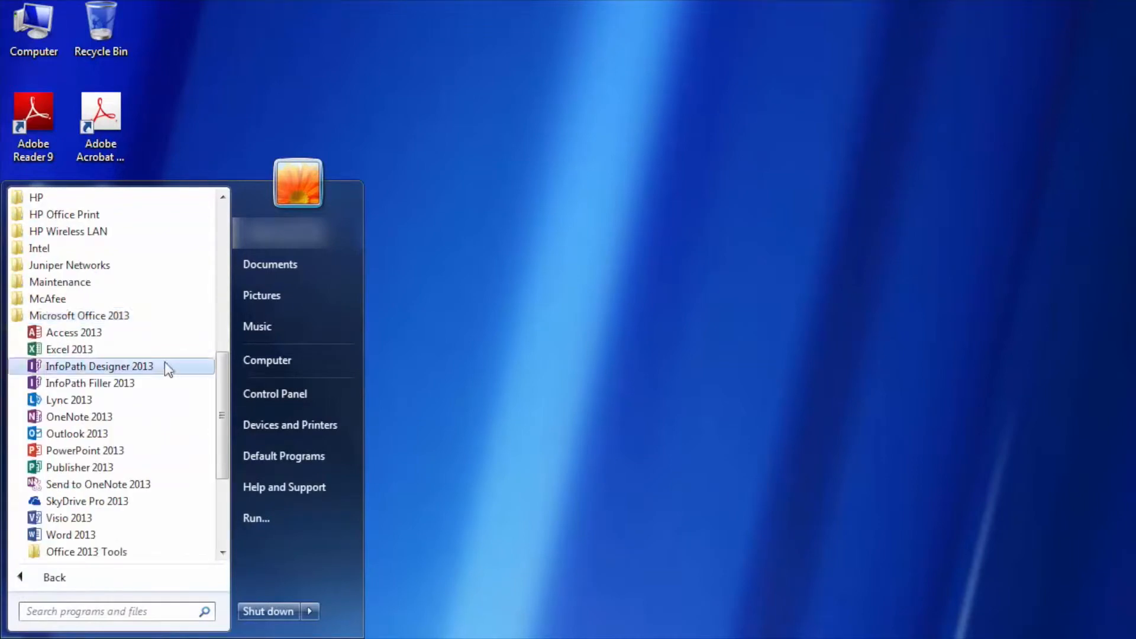
pyautogui.scroll(-3)
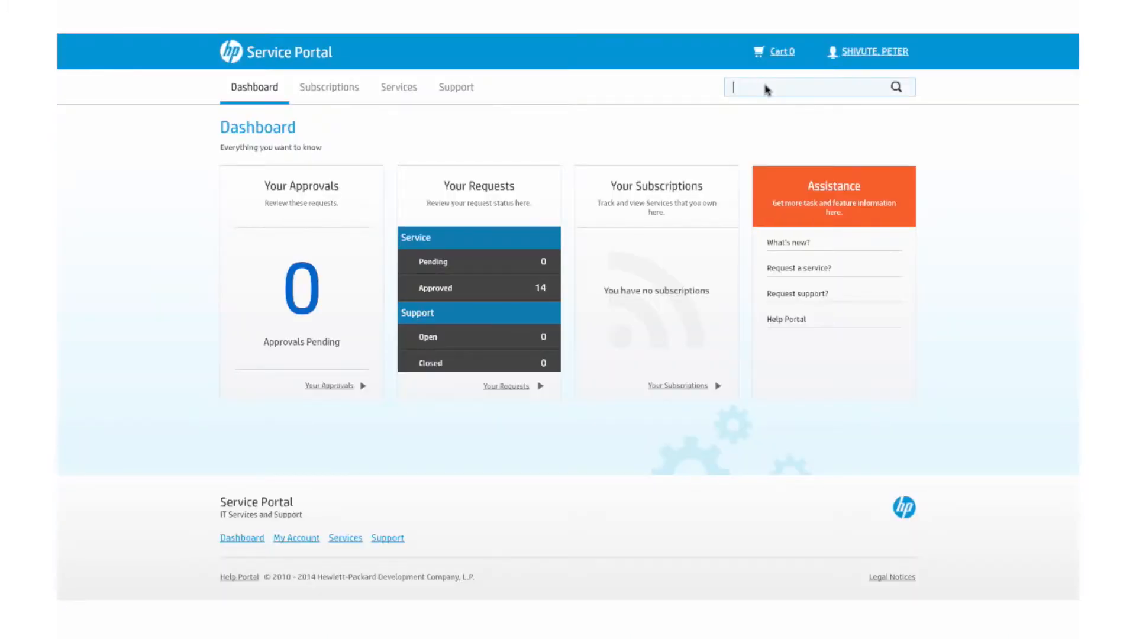
# Step: Search the catalog for 'hp' and request the Deskpro HP EliteDesk 800 G1 via Request Now
pyautogui.write('hp')
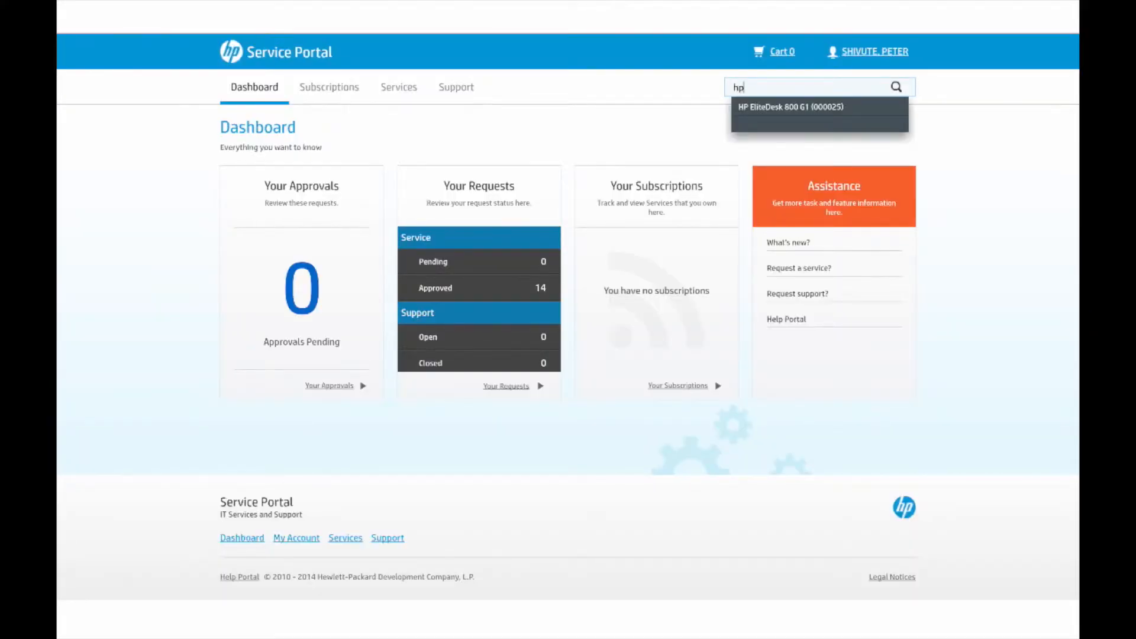
pyautogui.click(896, 87)
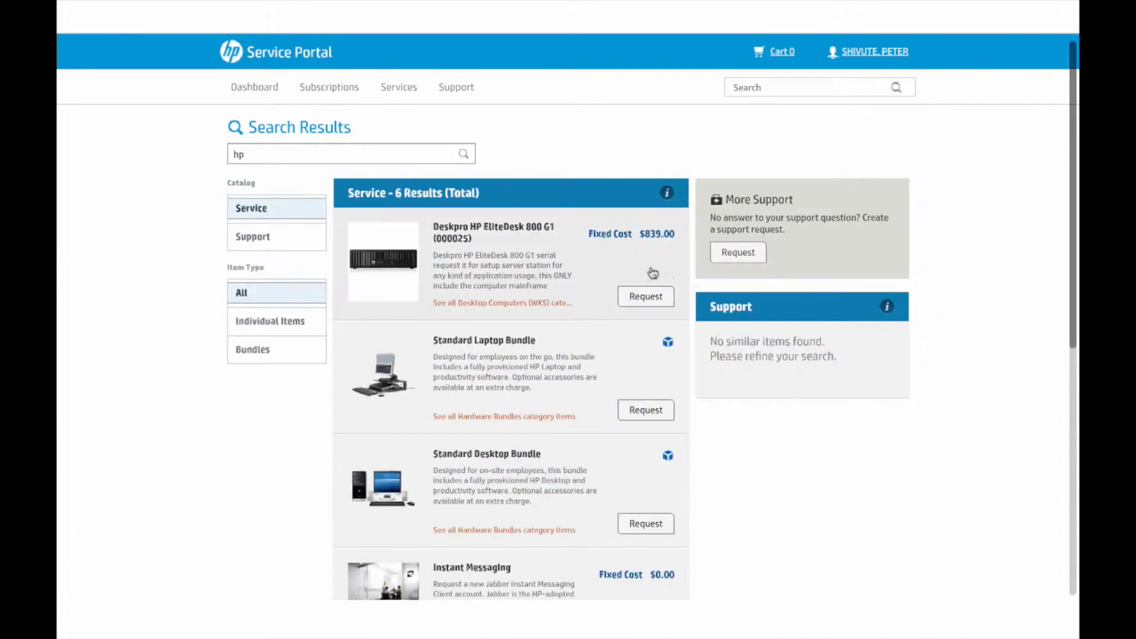
pyautogui.click(646, 296)
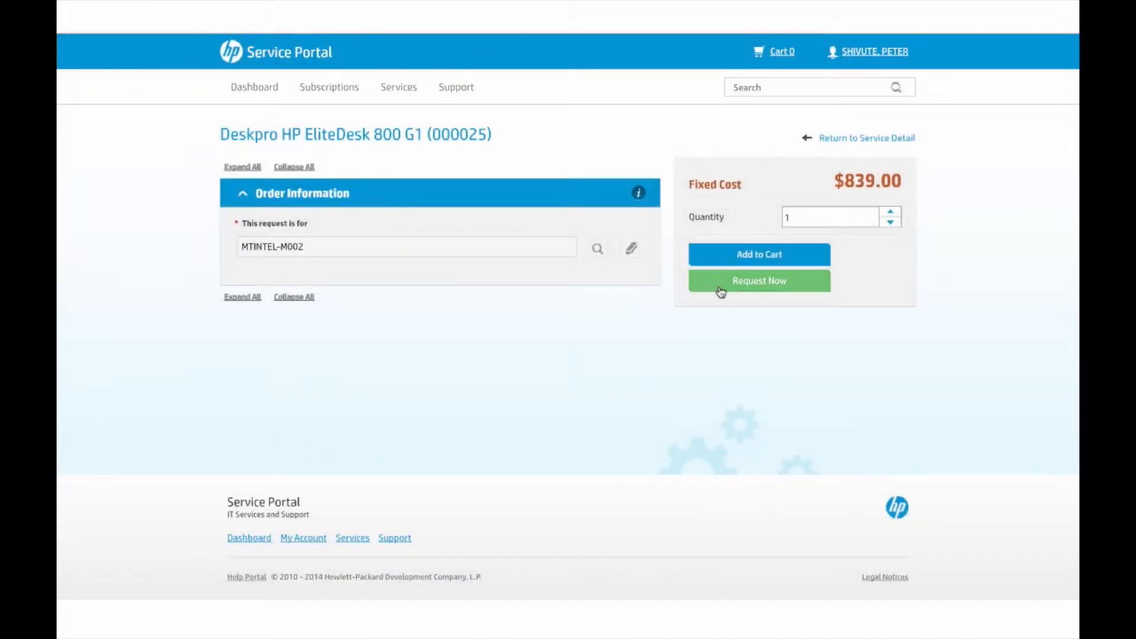
pyautogui.click(760, 281)
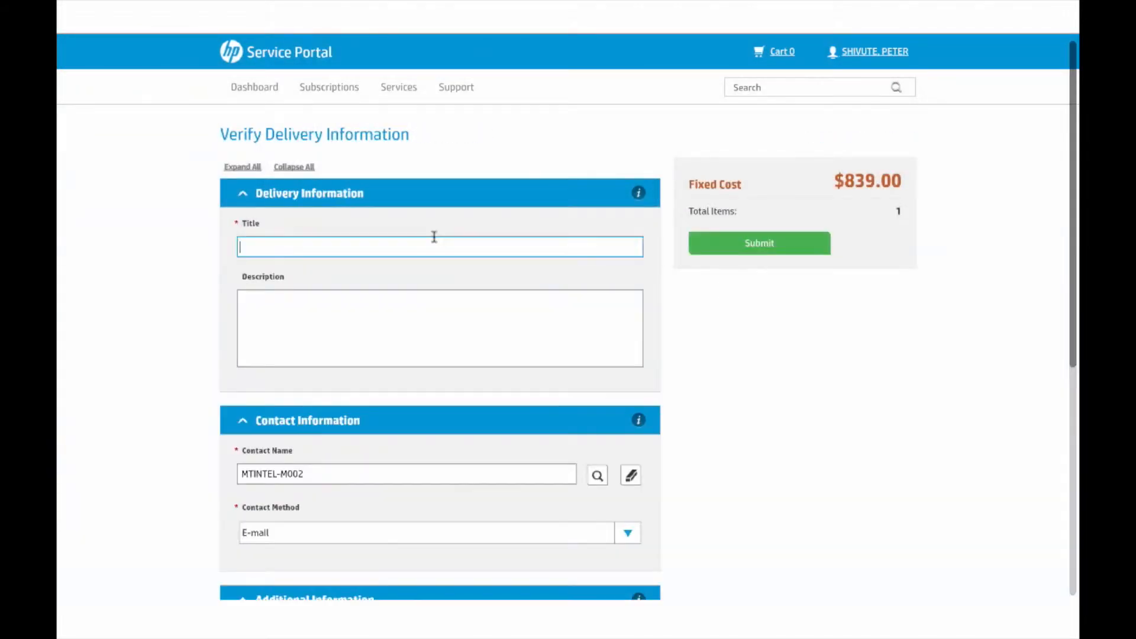
# Step: Title the order 'New server for SAP application' and submit it, creating request SD10193
pyautogui.write('New server for SAP application')
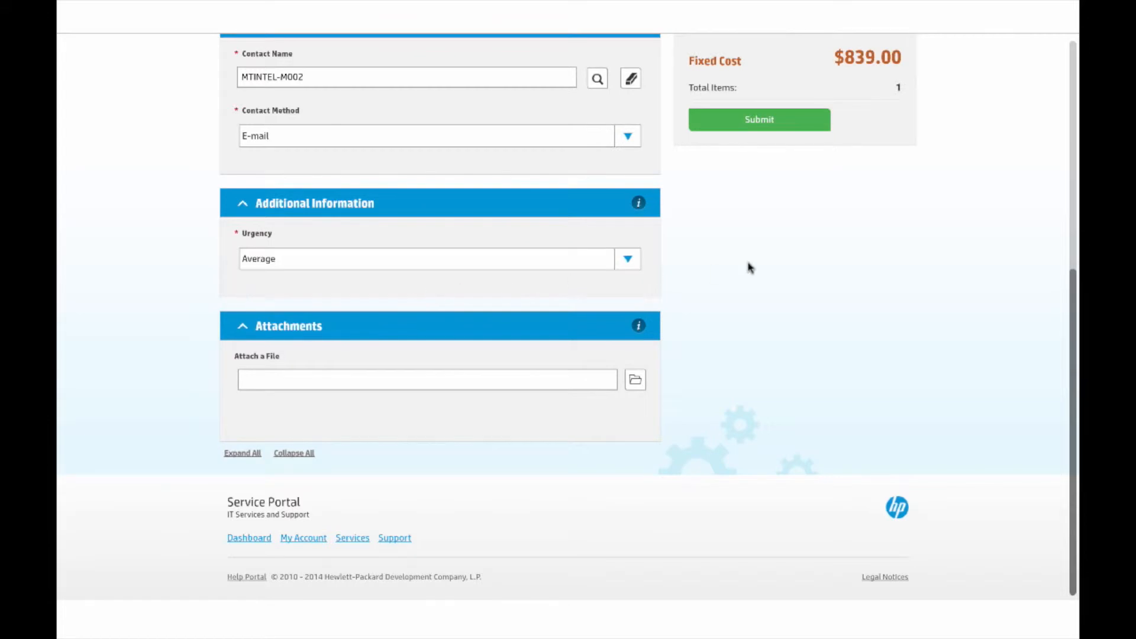
pyautogui.click(759, 120)
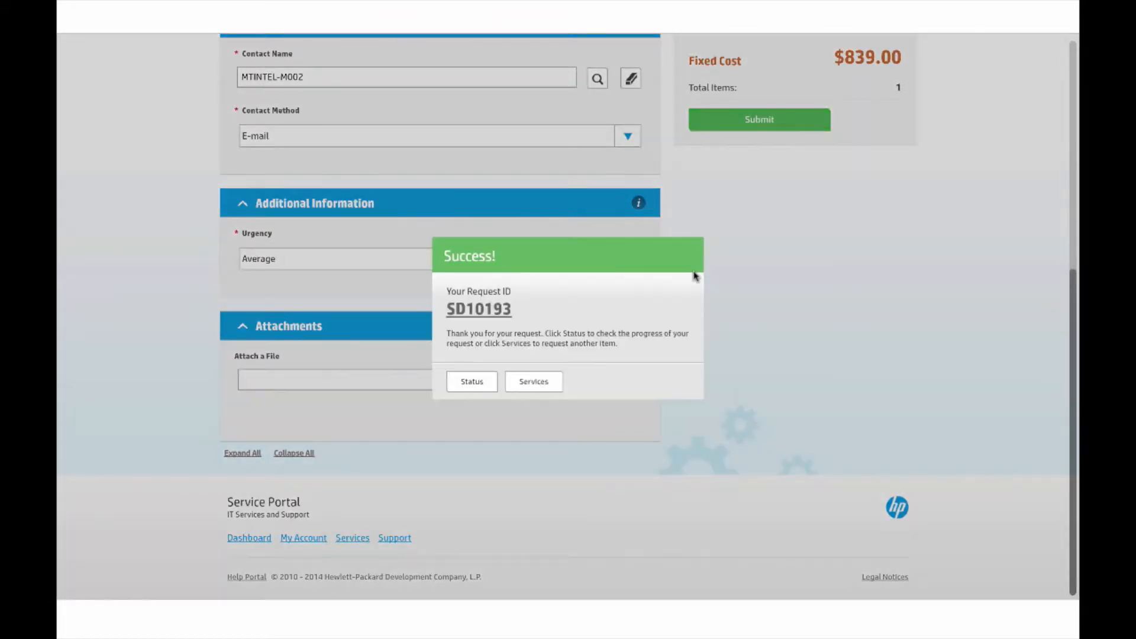
pyautogui.click(472, 381)
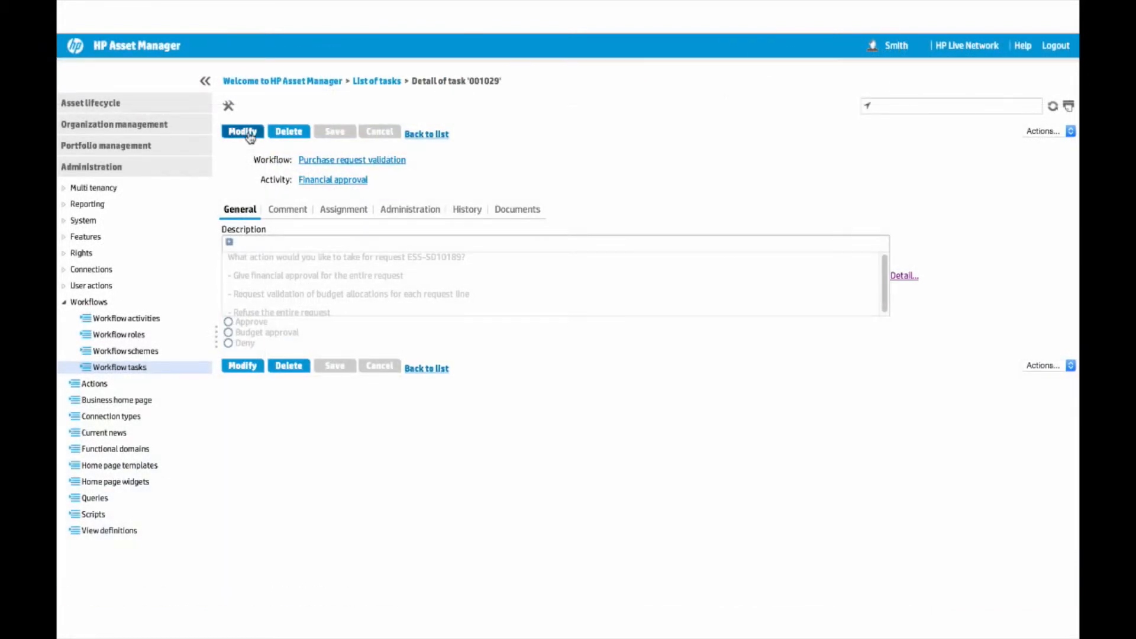
# Step: Approve the financial approval task and choose Generate a purchase order for the request
pyautogui.click(242, 132)
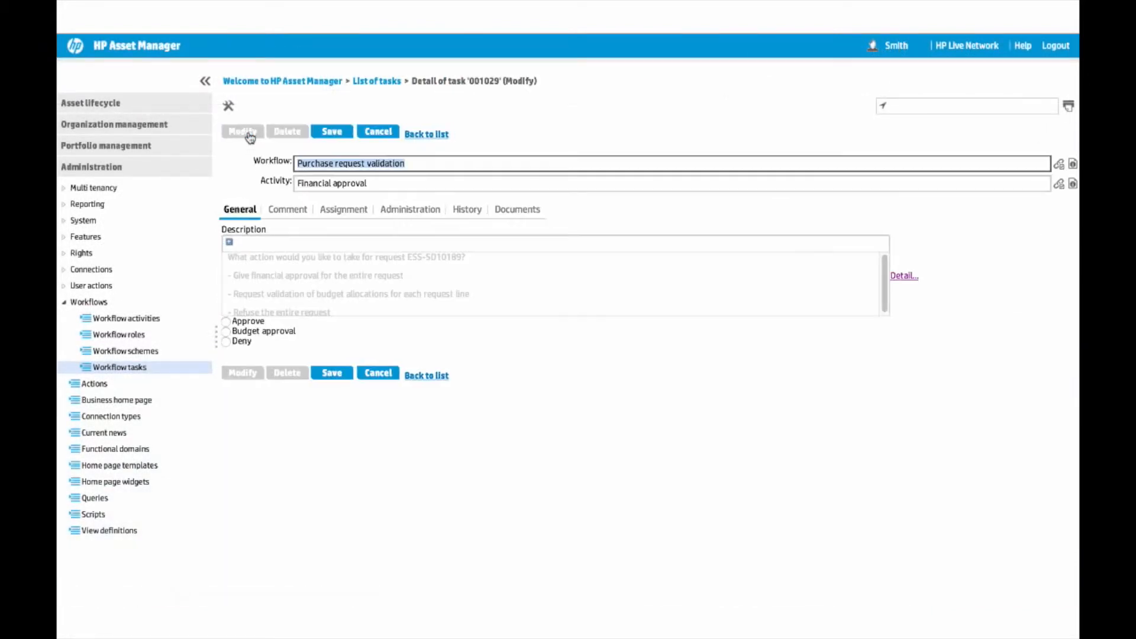
pyautogui.click(225, 322)
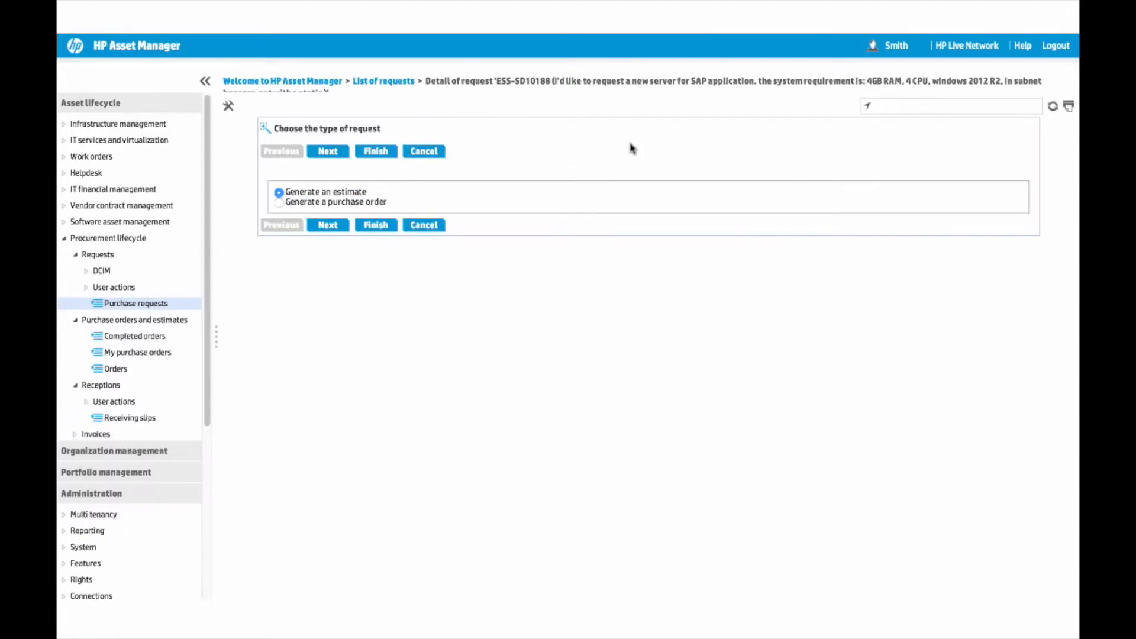
pyautogui.click(275, 203)
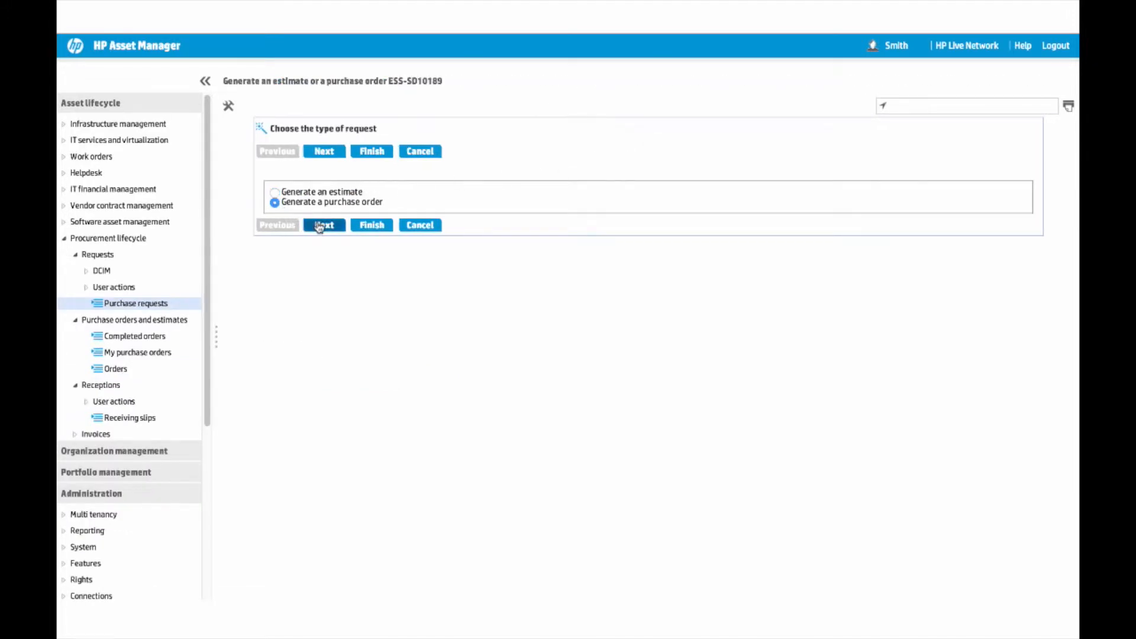
pyautogui.click(324, 225)
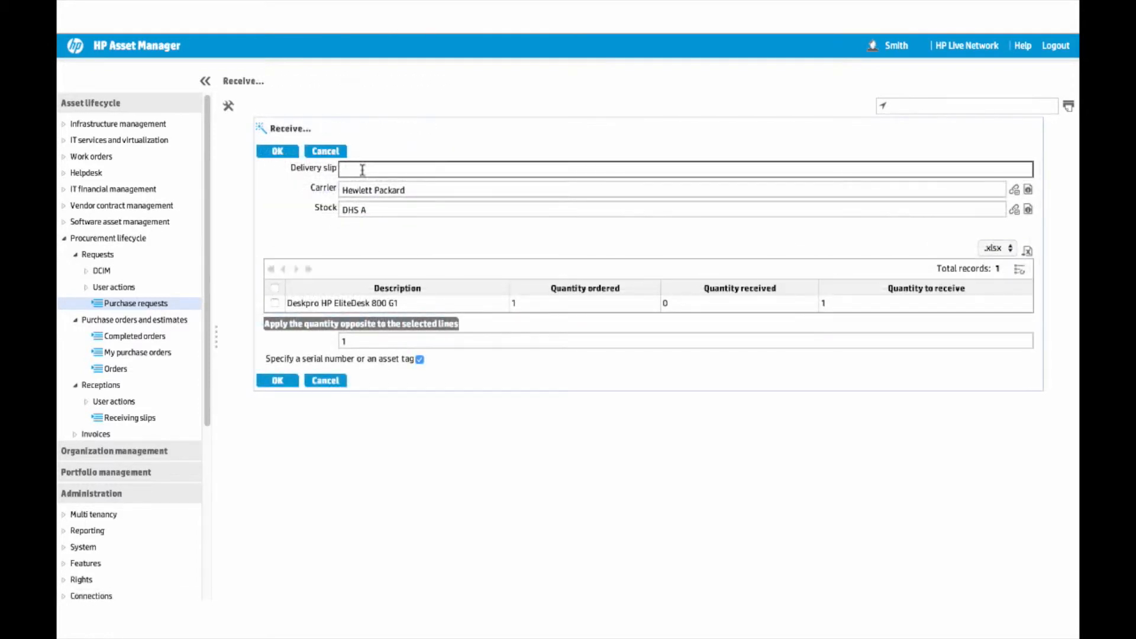
# Step: Receive the Deskpro HP EliteDesk 800 G1 line on delivery slip C100020110
pyautogui.write('C100020110')
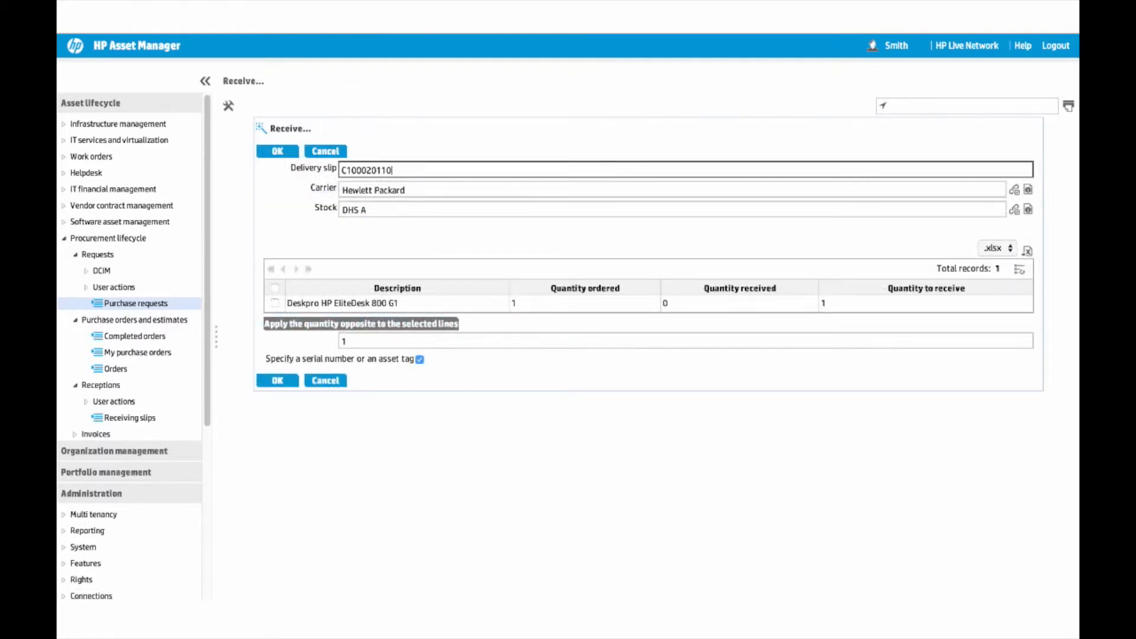
pyautogui.click(274, 304)
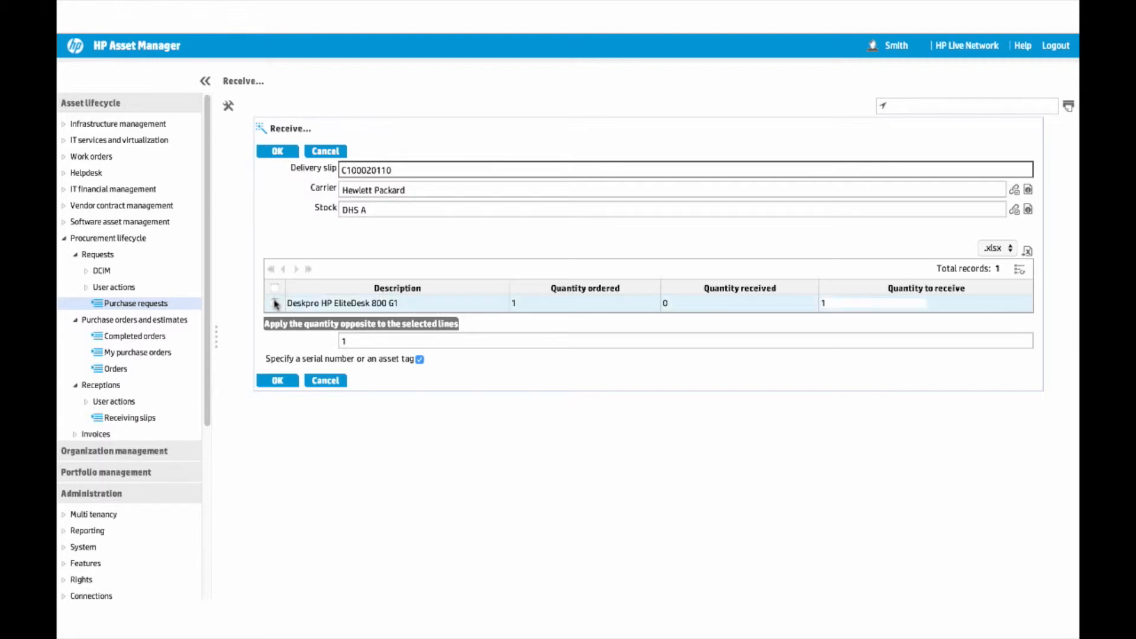
pyautogui.click(275, 304)
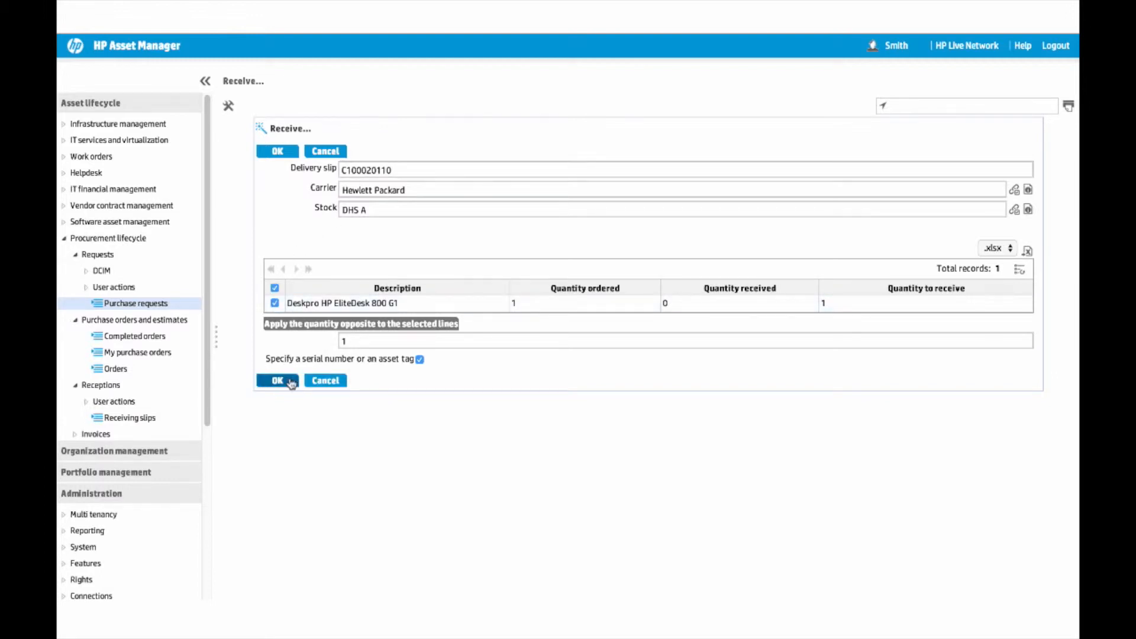
pyautogui.click(277, 380)
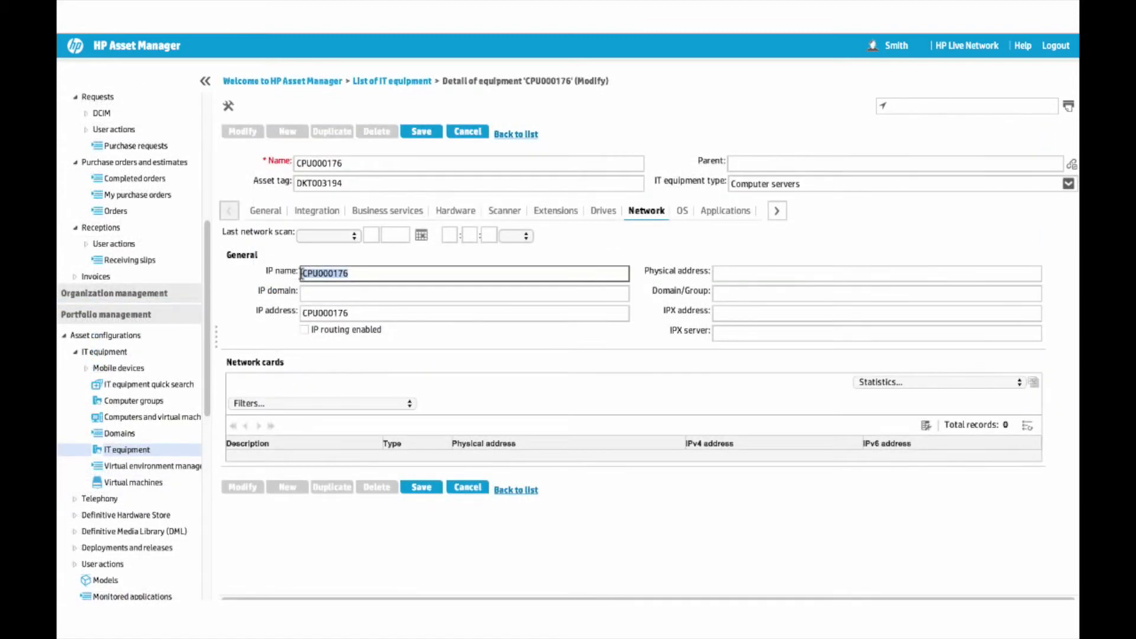
# Step: Name the new asset's IP sapserver01 and show its related CIs in CMDB
pyautogui.write('sapserver01')
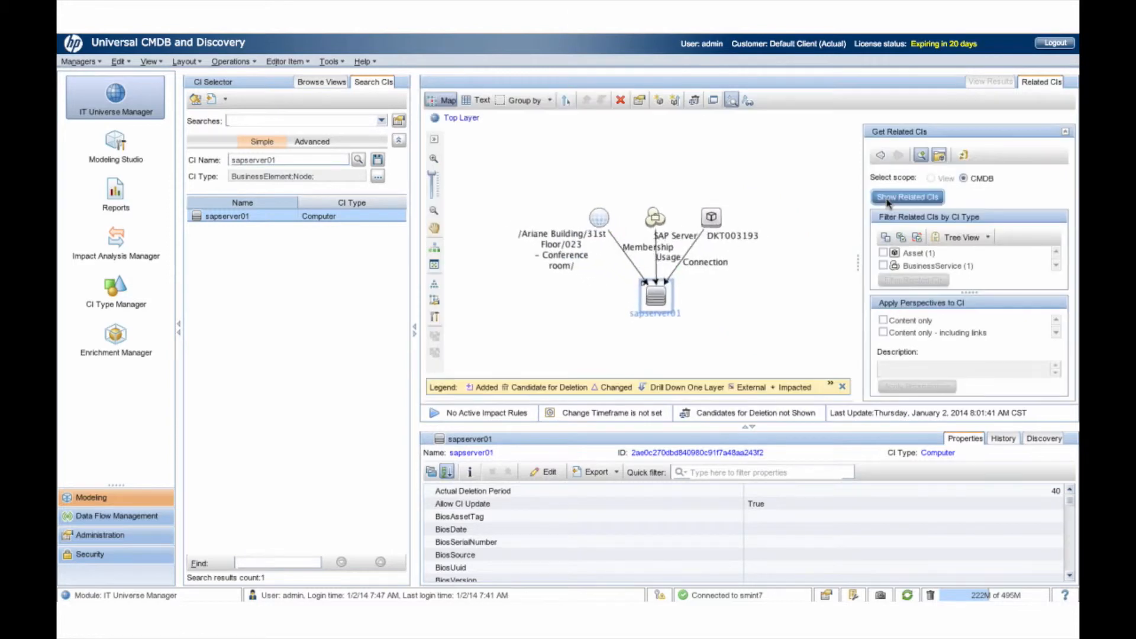
pyautogui.click(907, 196)
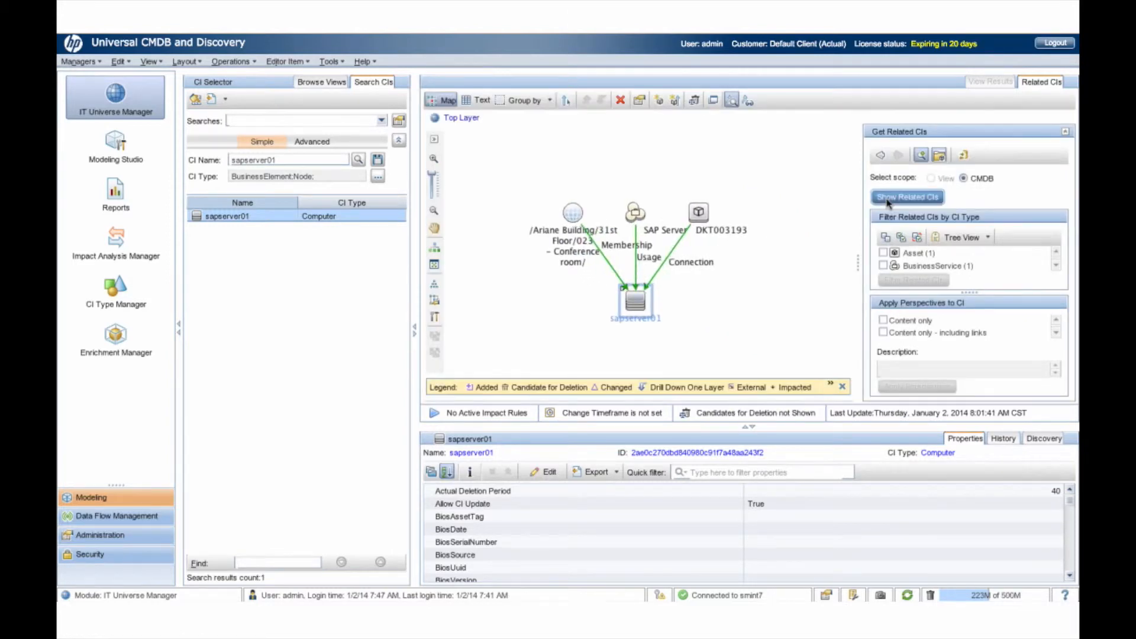
pyautogui.moveTo(732, 320)
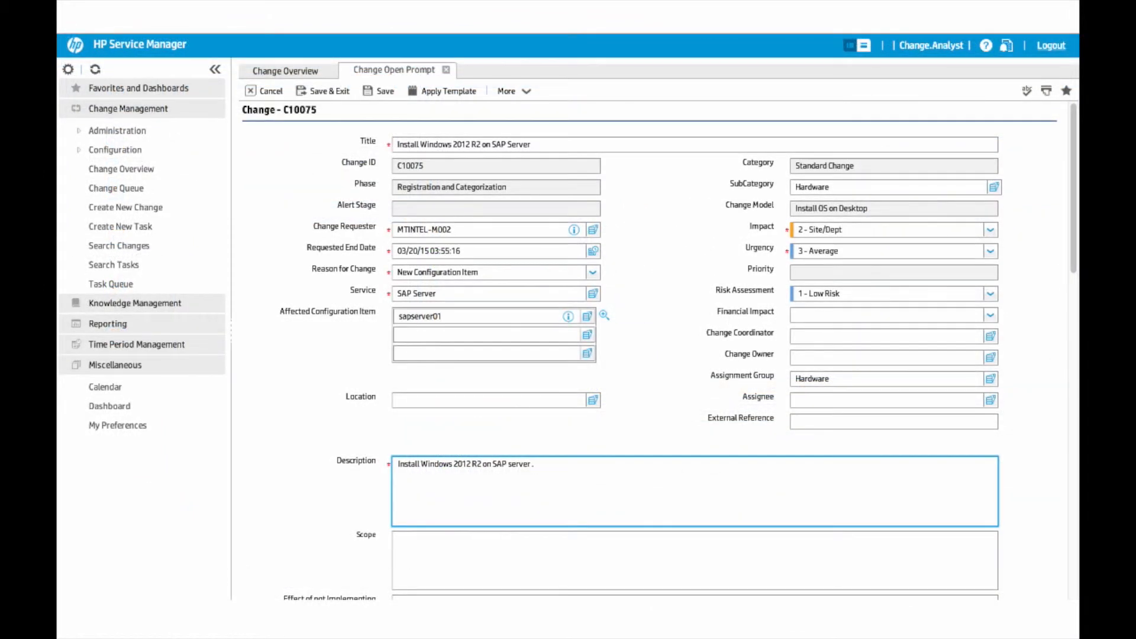
# Step: Append '(sapserver01).' to change C10075's description
pyautogui.write('(sapserve')
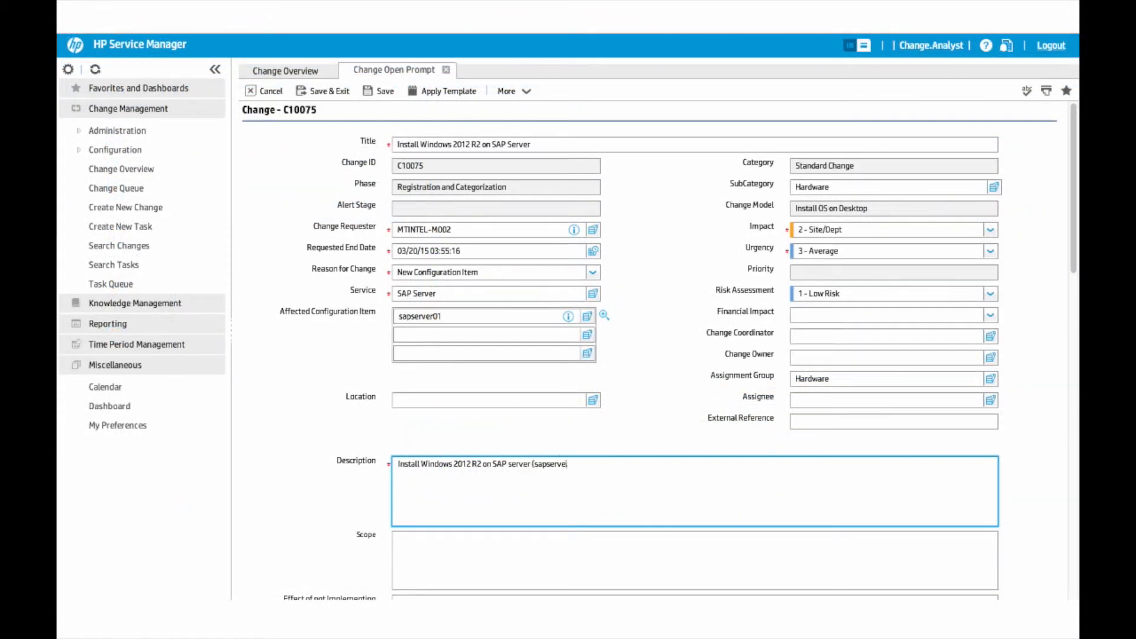
pyautogui.write('r01).')
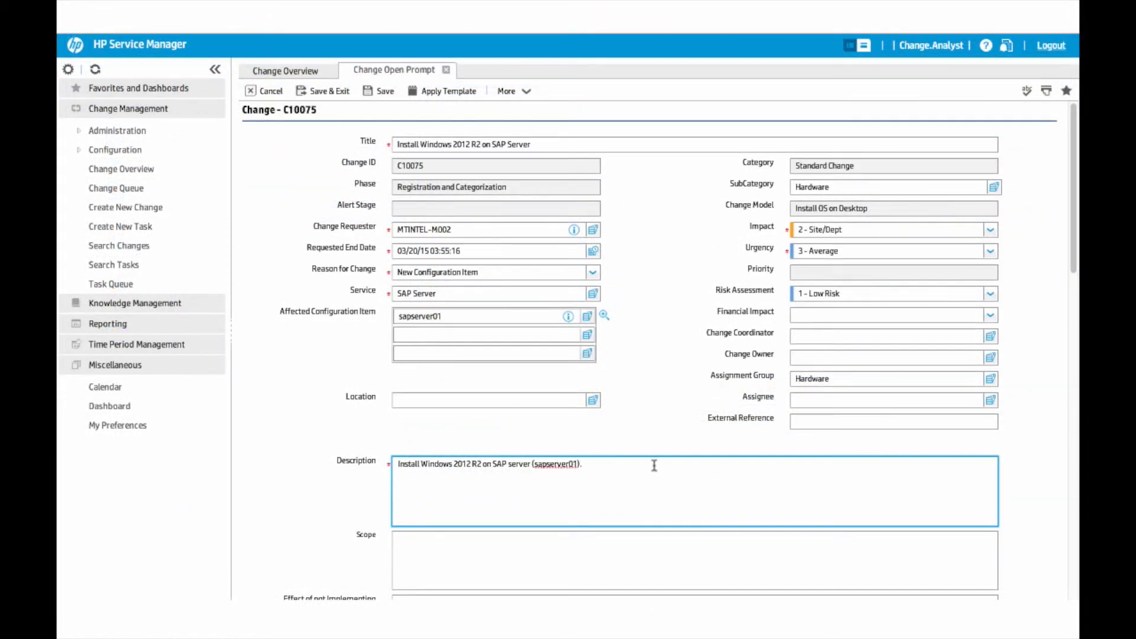
pyautogui.scroll(-3)
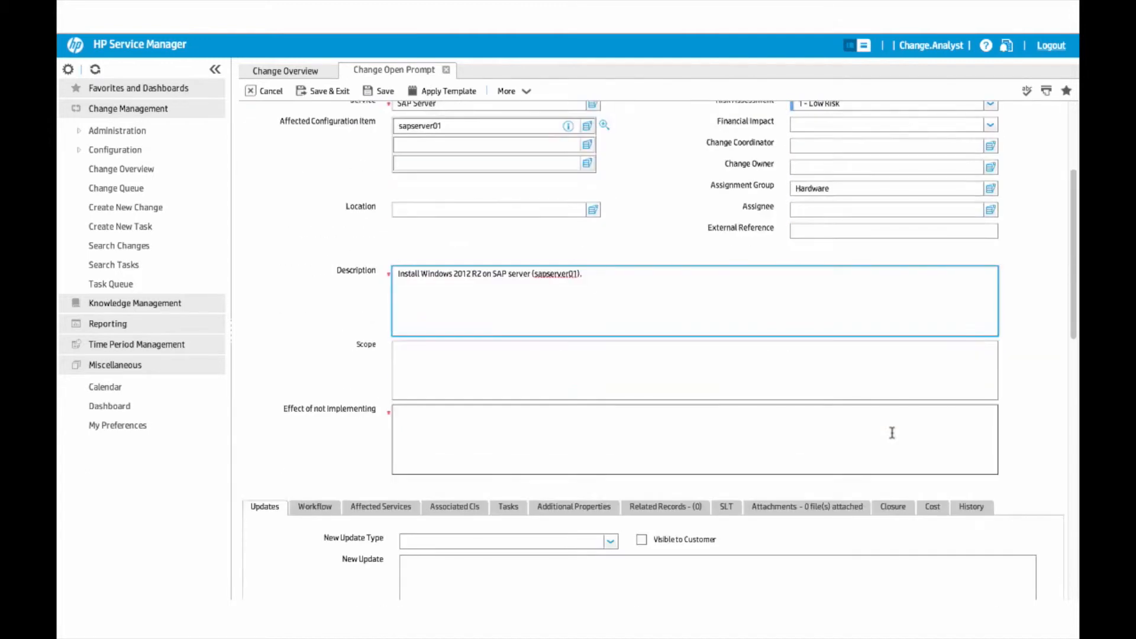
# Step: Enter 'Impact' as the effect of not implementing the change
pyautogui.click(603, 440)
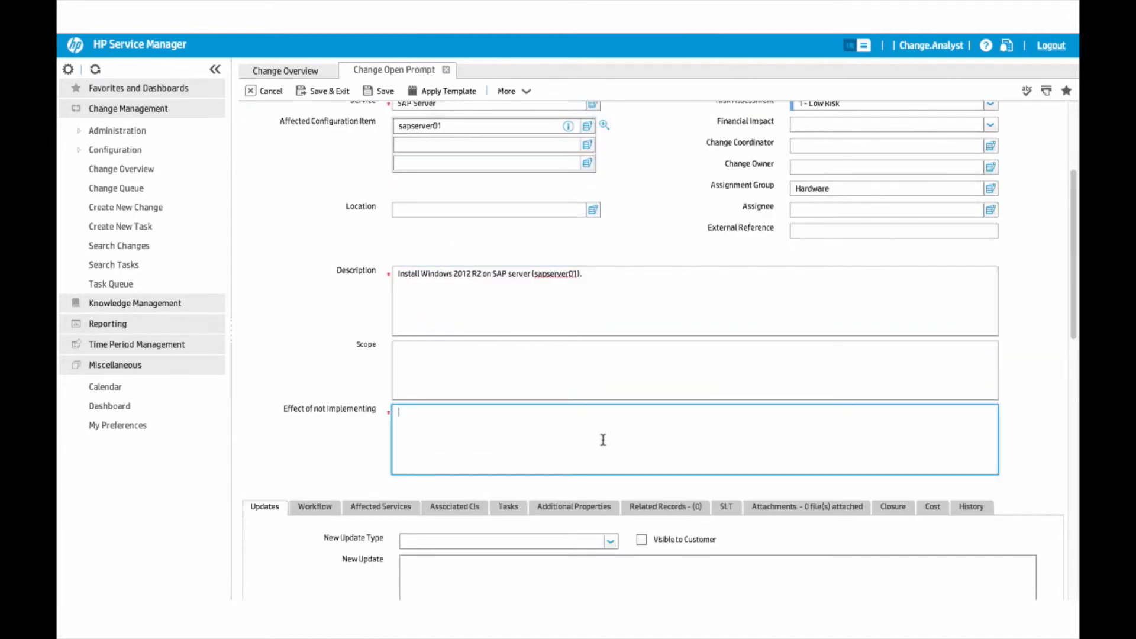
pyautogui.write('Impl')
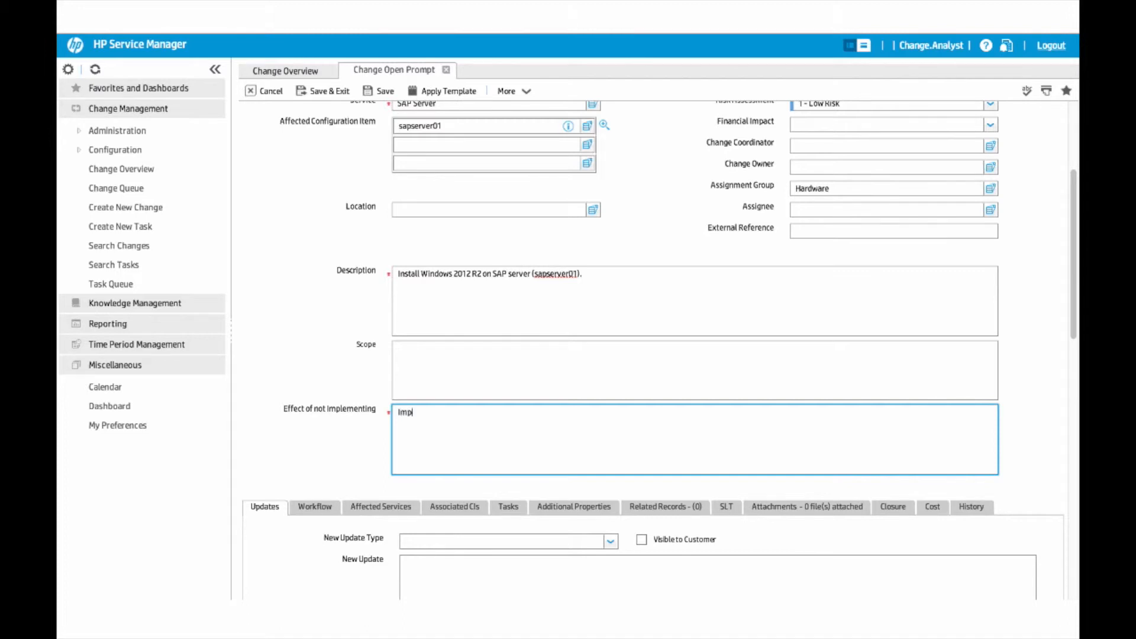
pyautogui.write('act')
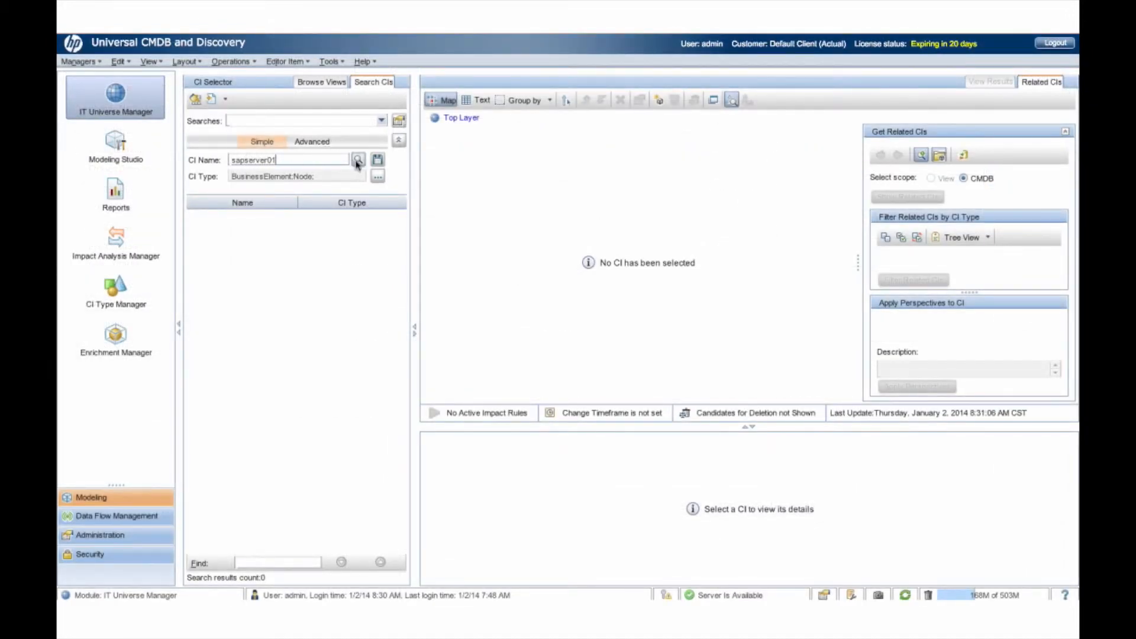
# Step: Search the sapserver01 CI in Universal CMDB and show its related CIs
pyautogui.click(359, 160)
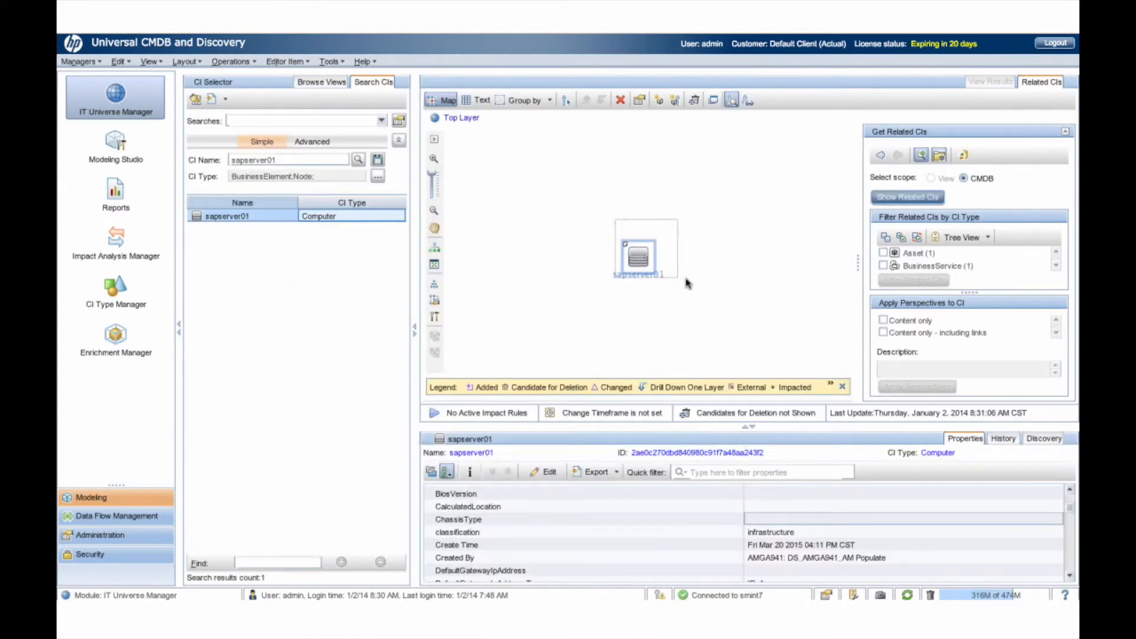
pyautogui.click(908, 197)
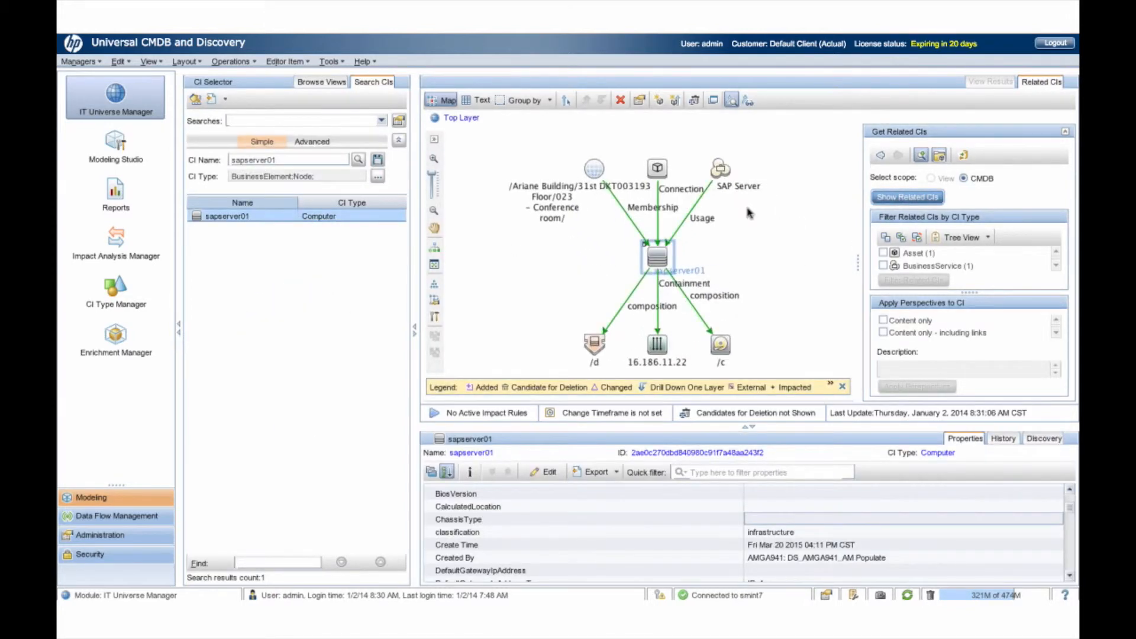
pyautogui.click(611, 344)
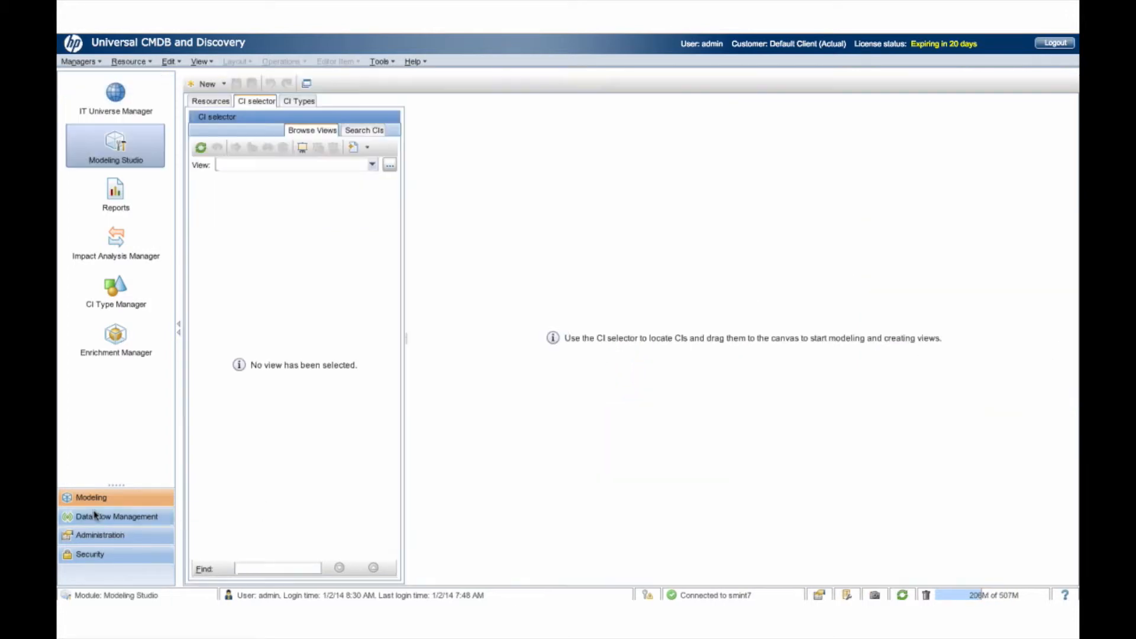
# Step: In Data Flow Management's Integration Studio, show the ServiceManager_940 integration's population jobs
pyautogui.click(116, 517)
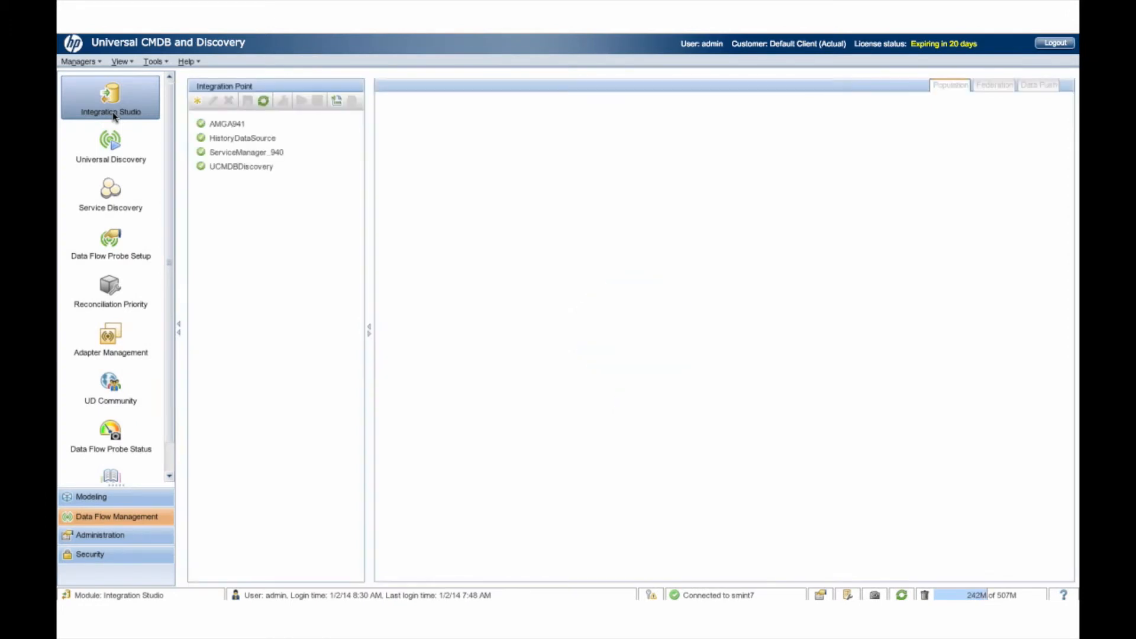
pyautogui.click(247, 152)
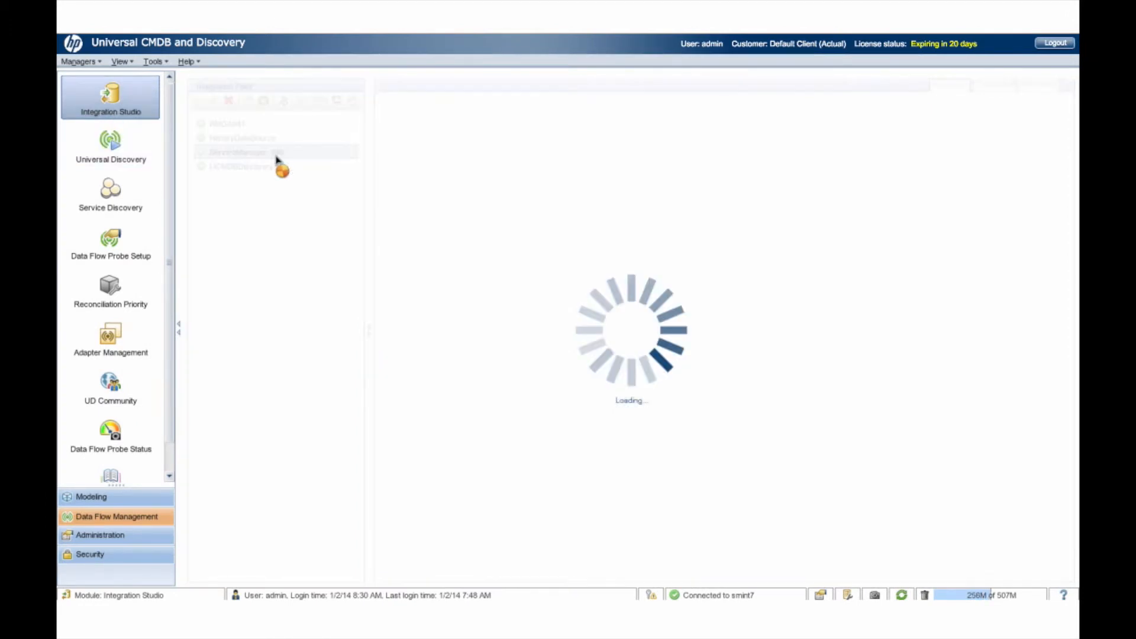
pyautogui.click(245, 151)
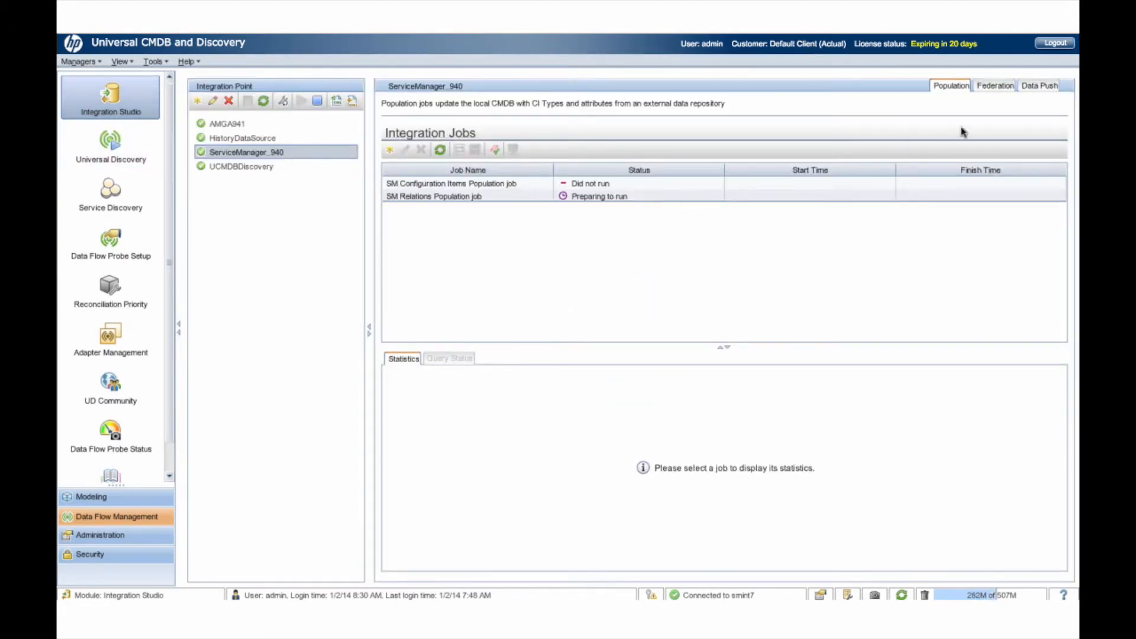
pyautogui.click(1040, 86)
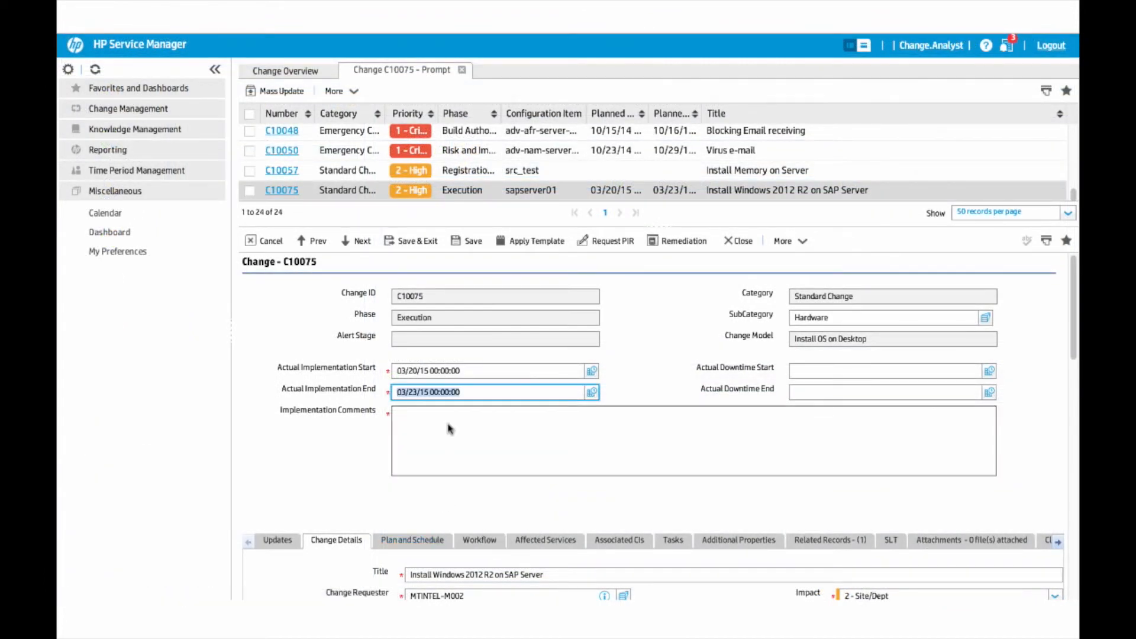
# Step: Enter 'Success' as the implementation comment on change C10075
pyautogui.write('Success')
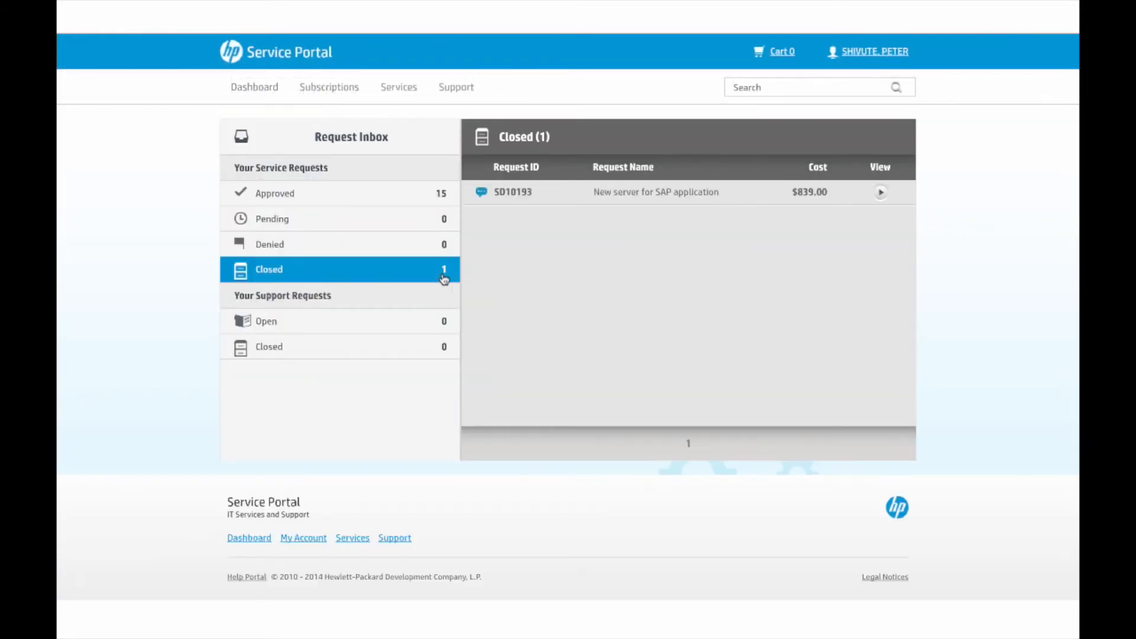
pyautogui.moveTo(580, 198)
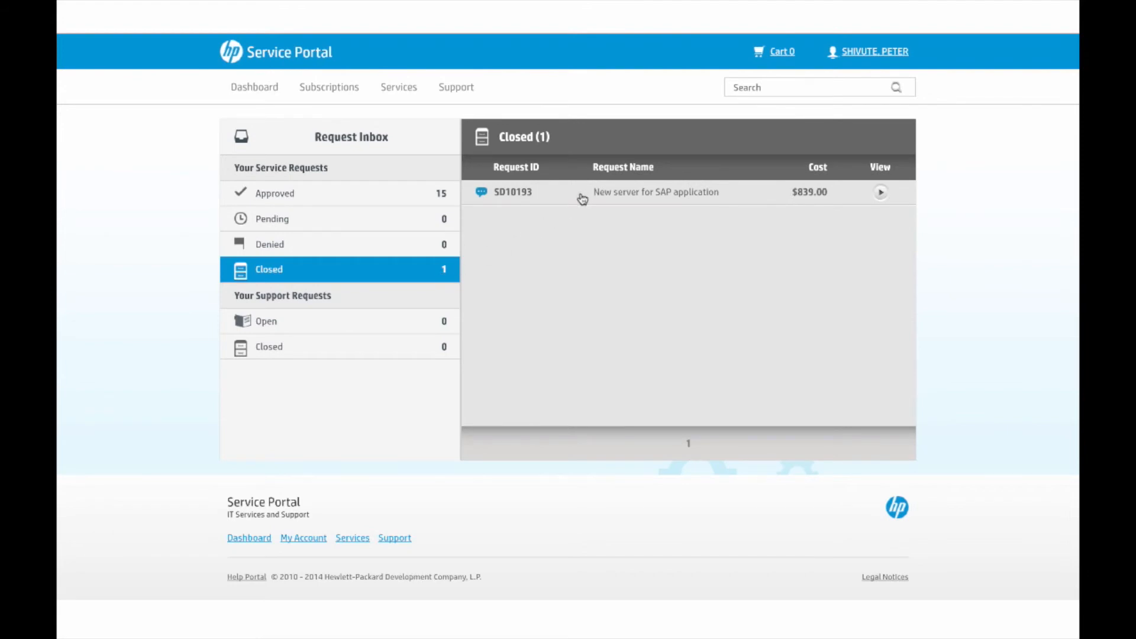